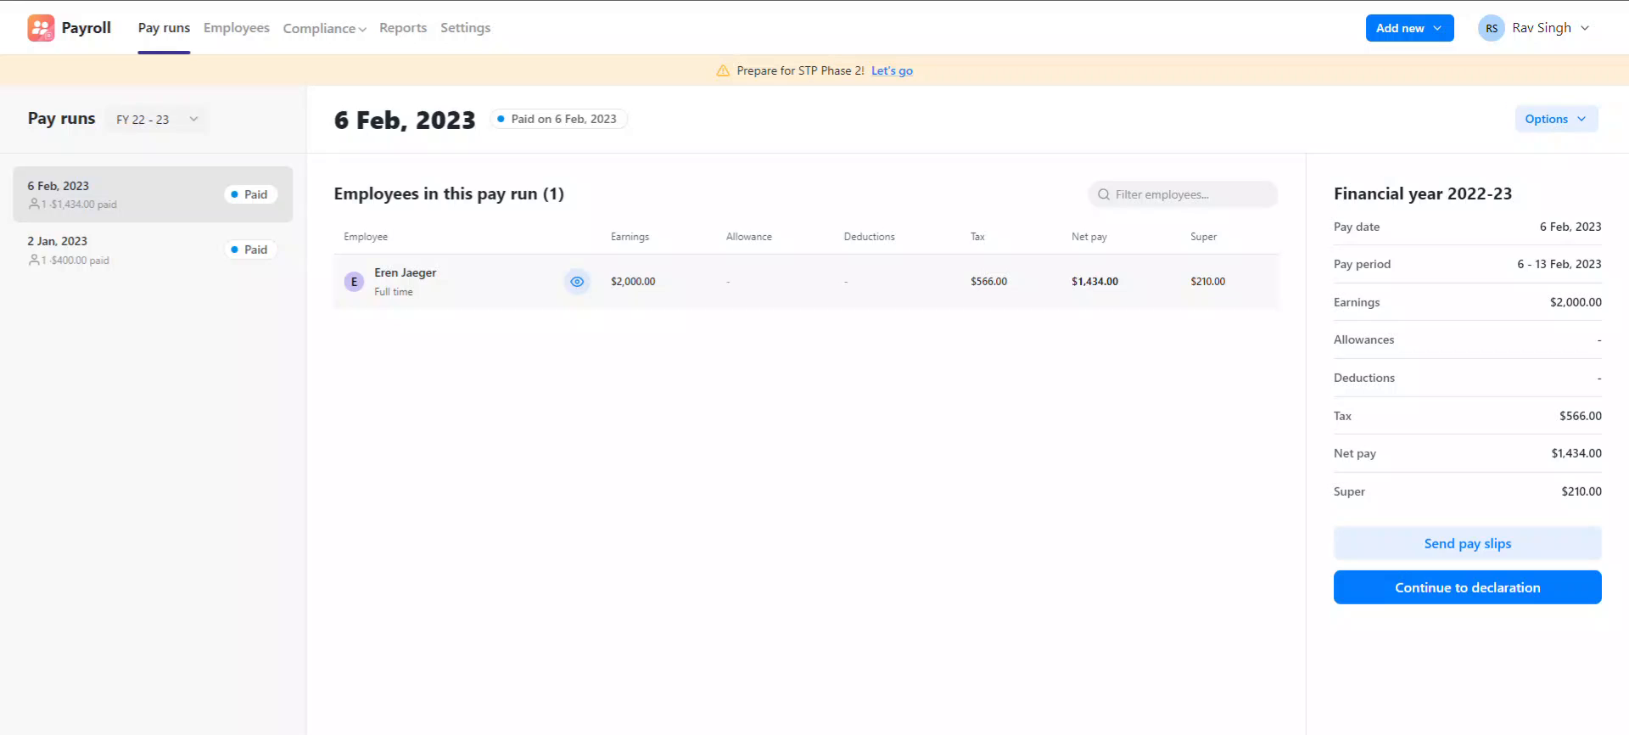
{"action": "mouse_move", "coordinate": [377, 114]}
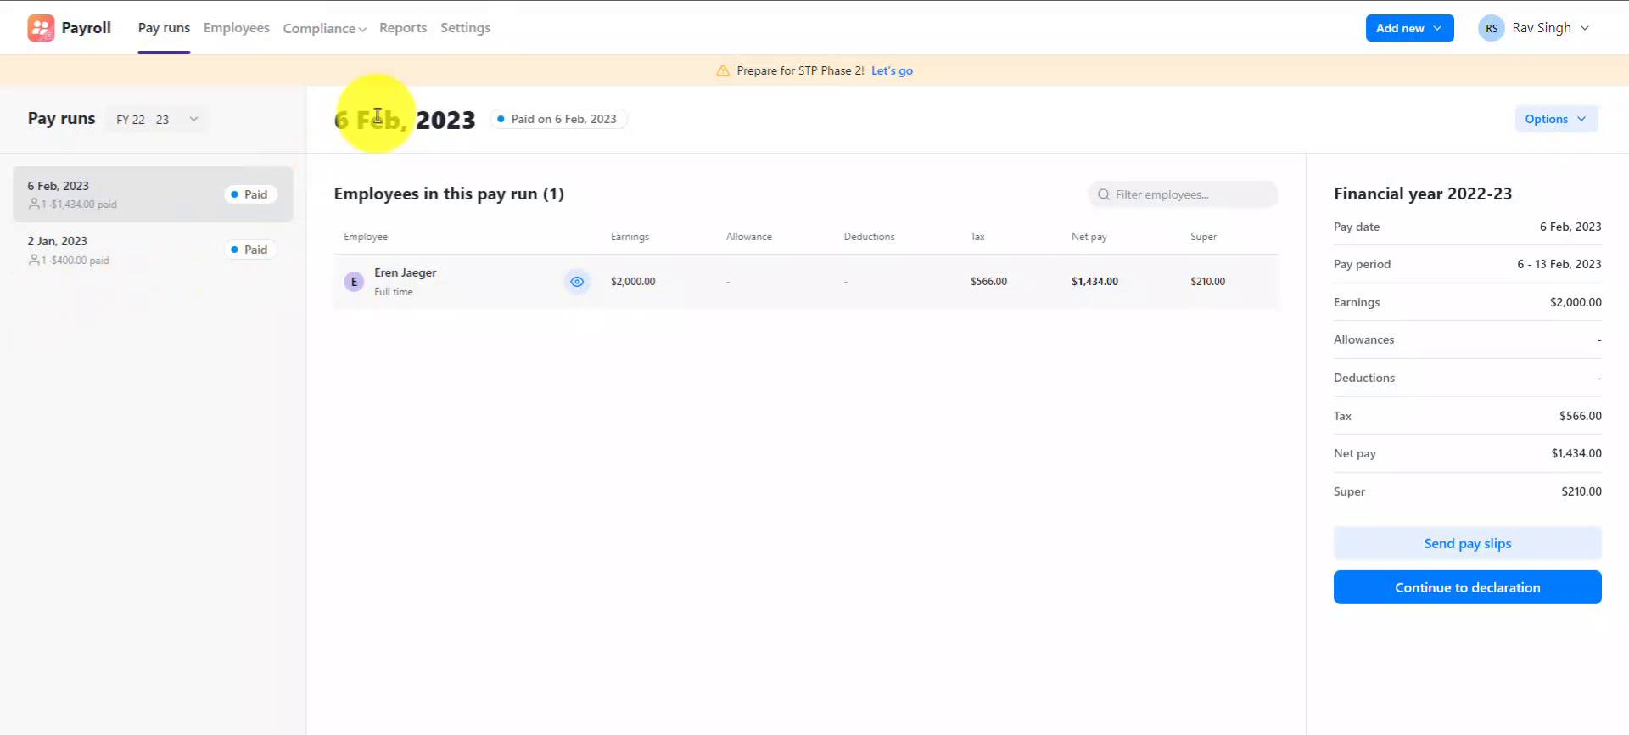
- Leave the pay run for the payroll General settings page
{"action": "left_click", "coordinate": [465, 27]}
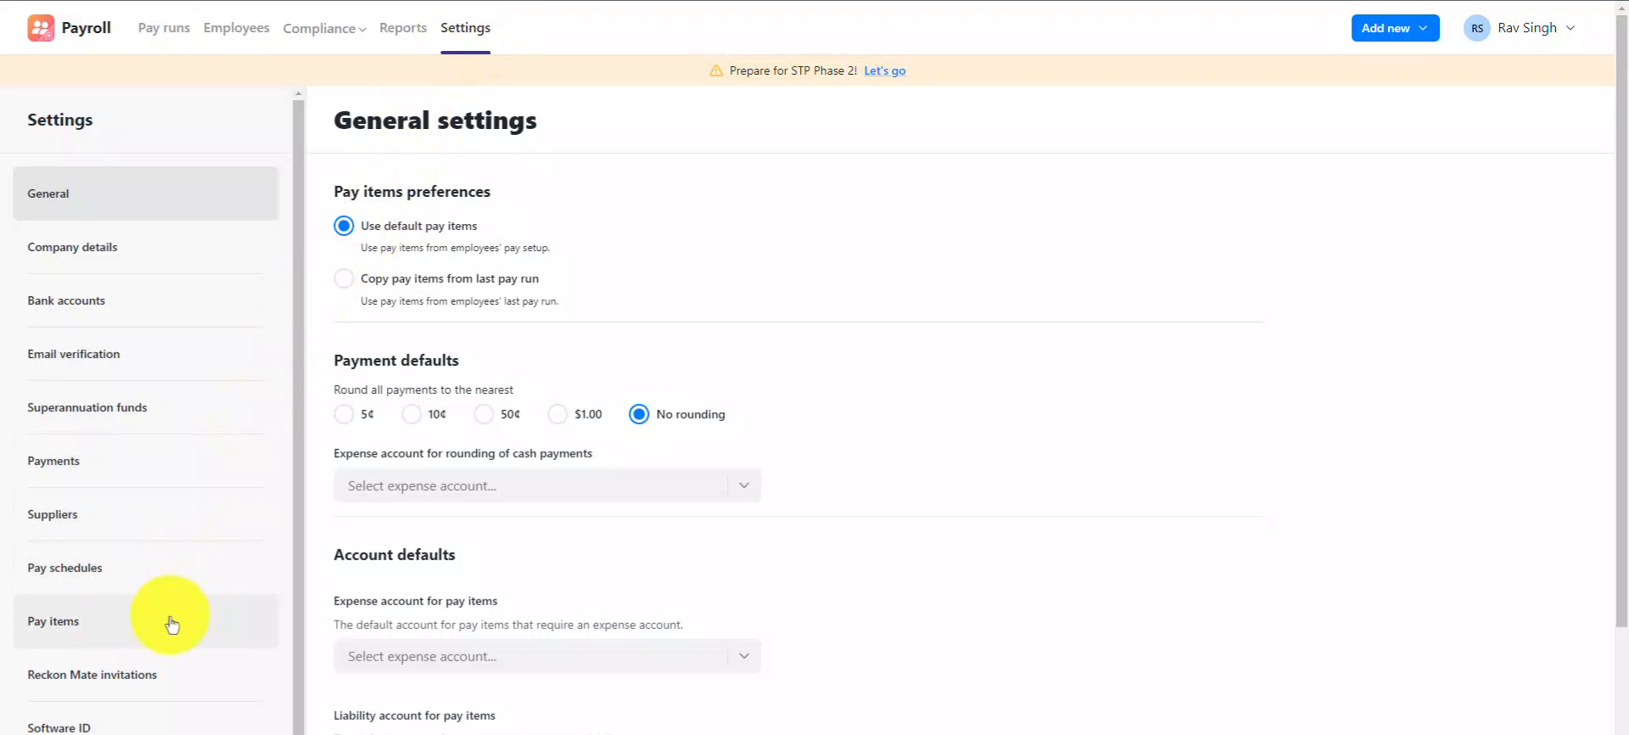
- From Pay items, begin a new pay item of the Superannuation kind
{"action": "left_click", "coordinate": [53, 621]}
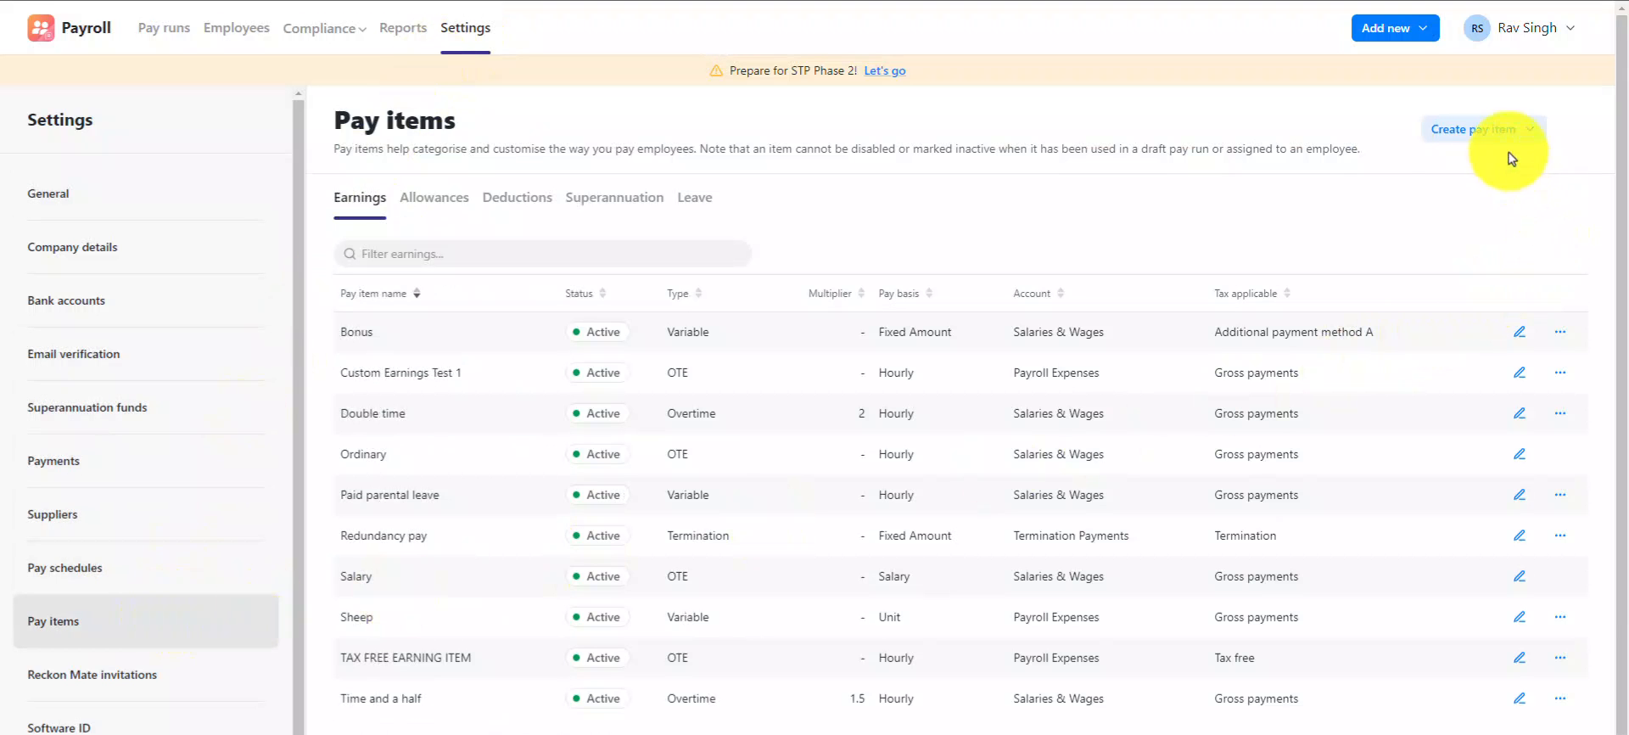
{"action": "left_click", "coordinate": [1478, 127]}
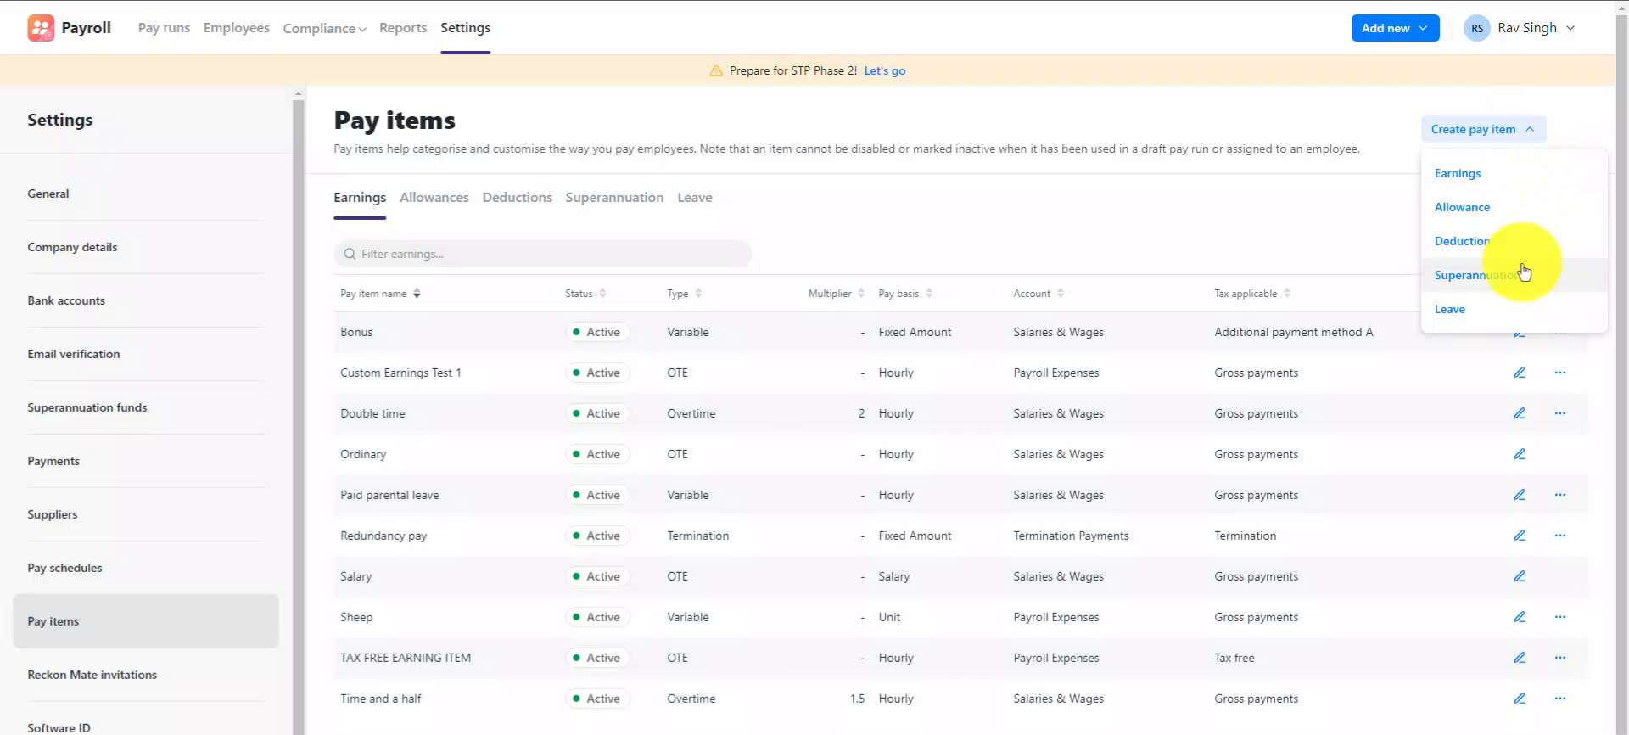
{"action": "left_click", "coordinate": [1480, 275]}
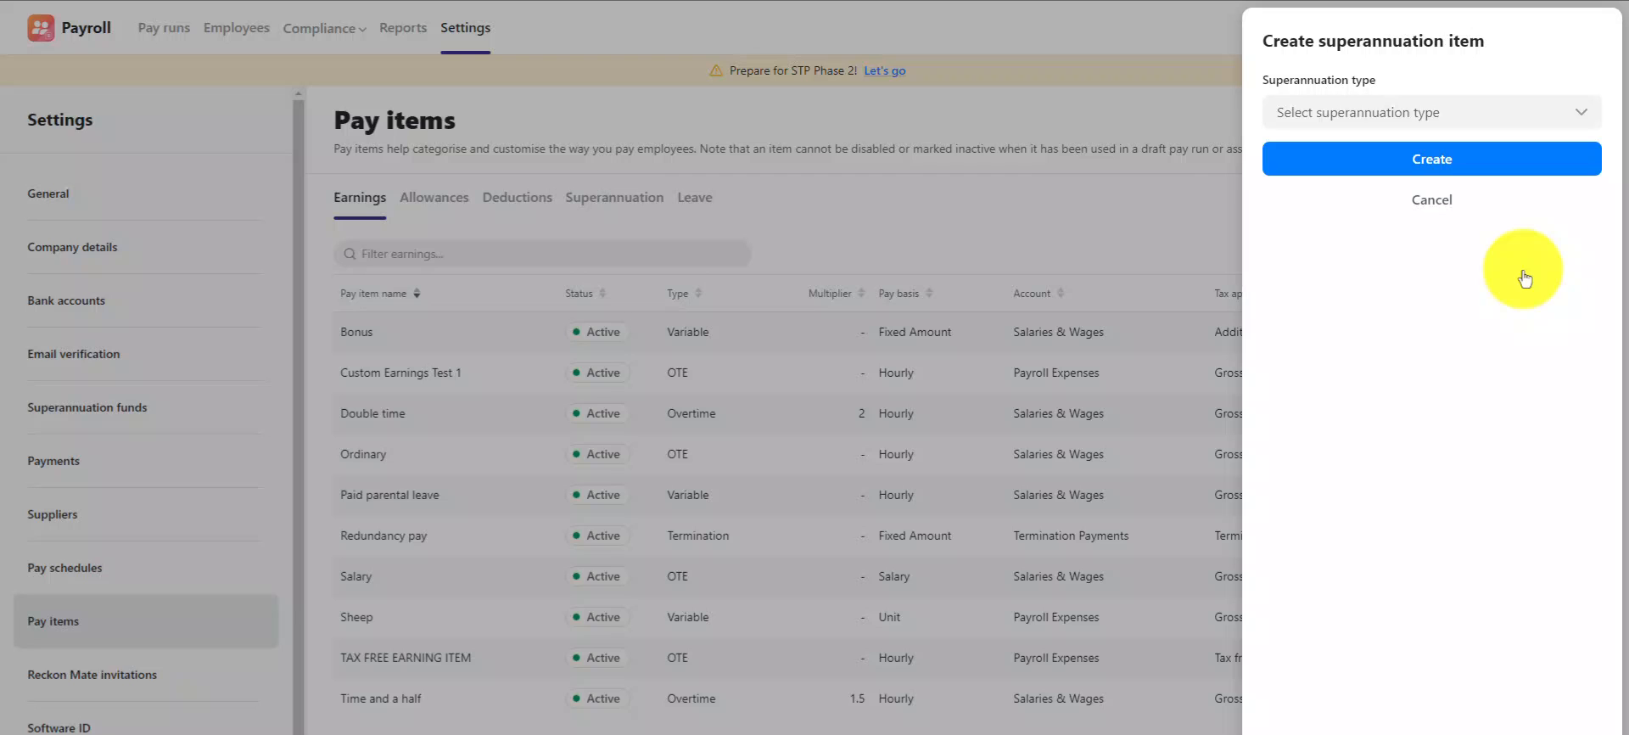
- Define an Employer additional item named 'Emp...' charged to Payroll Expenses:Superannuation (6-0607) at a fixed $100 rate
{"action": "left_click", "coordinate": [1428, 112]}
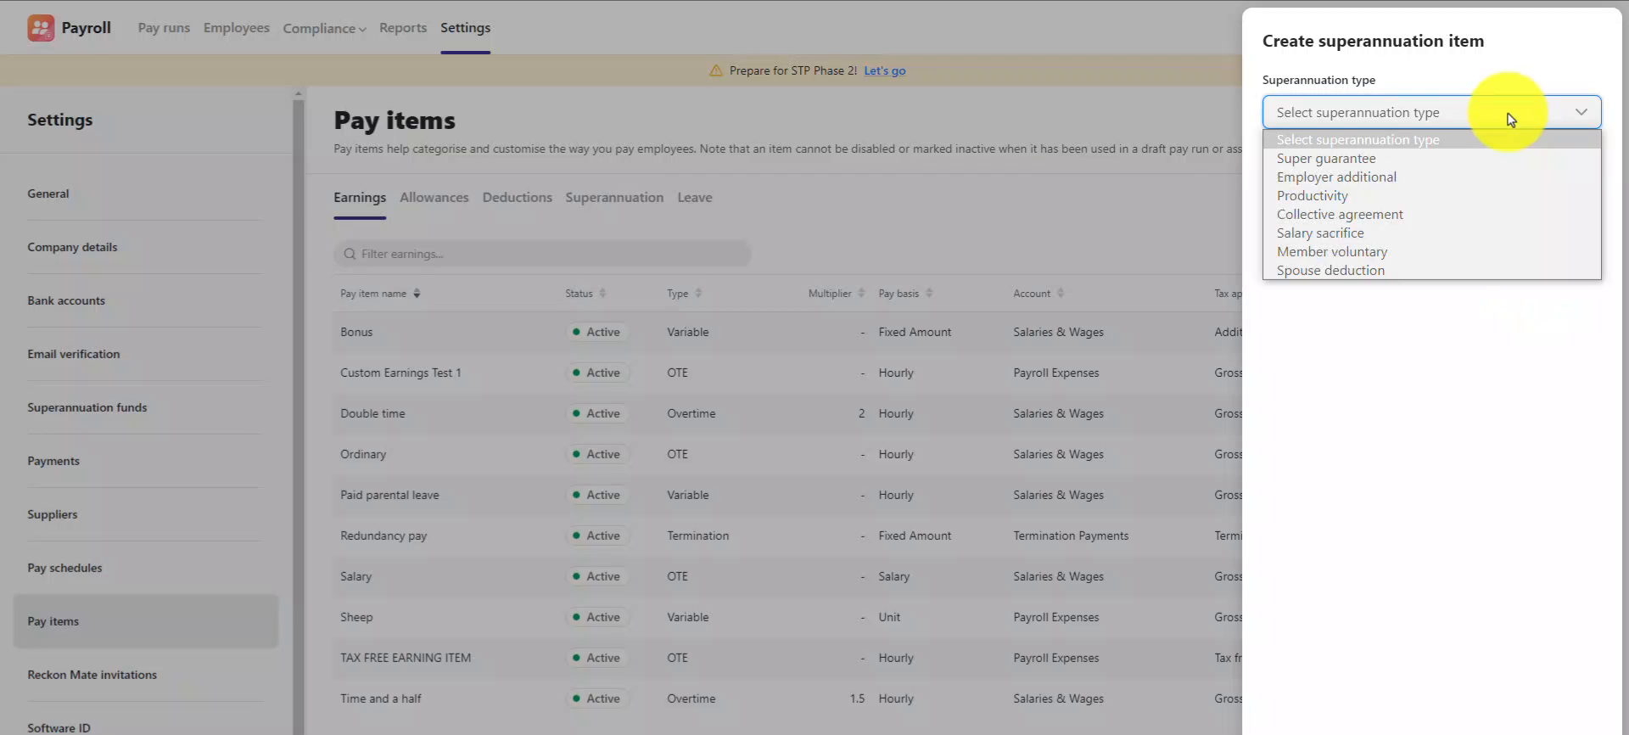
{"action": "left_click", "coordinate": [1335, 176]}
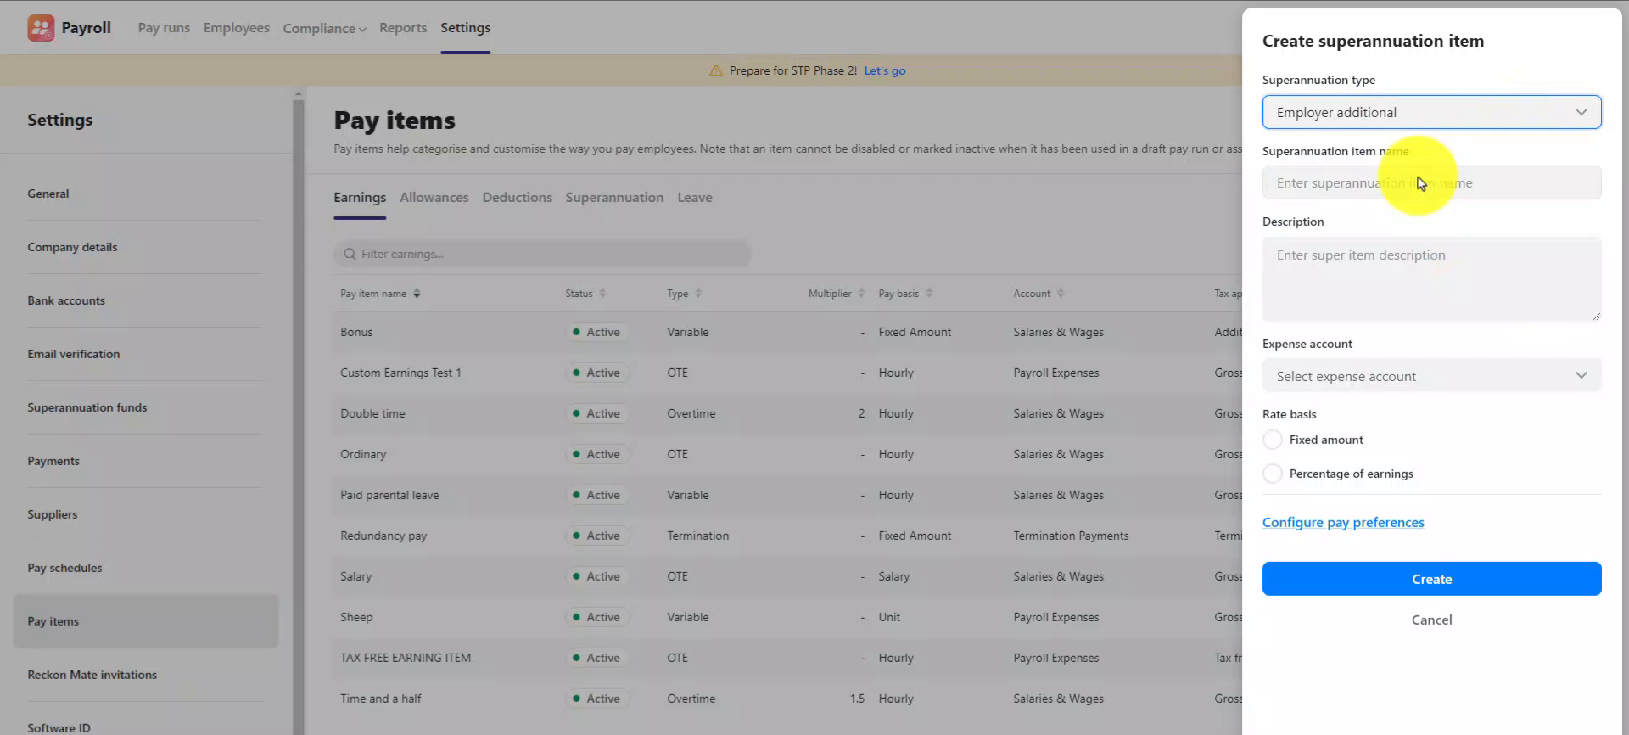
{"action": "type", "text": "Employer Additional"}
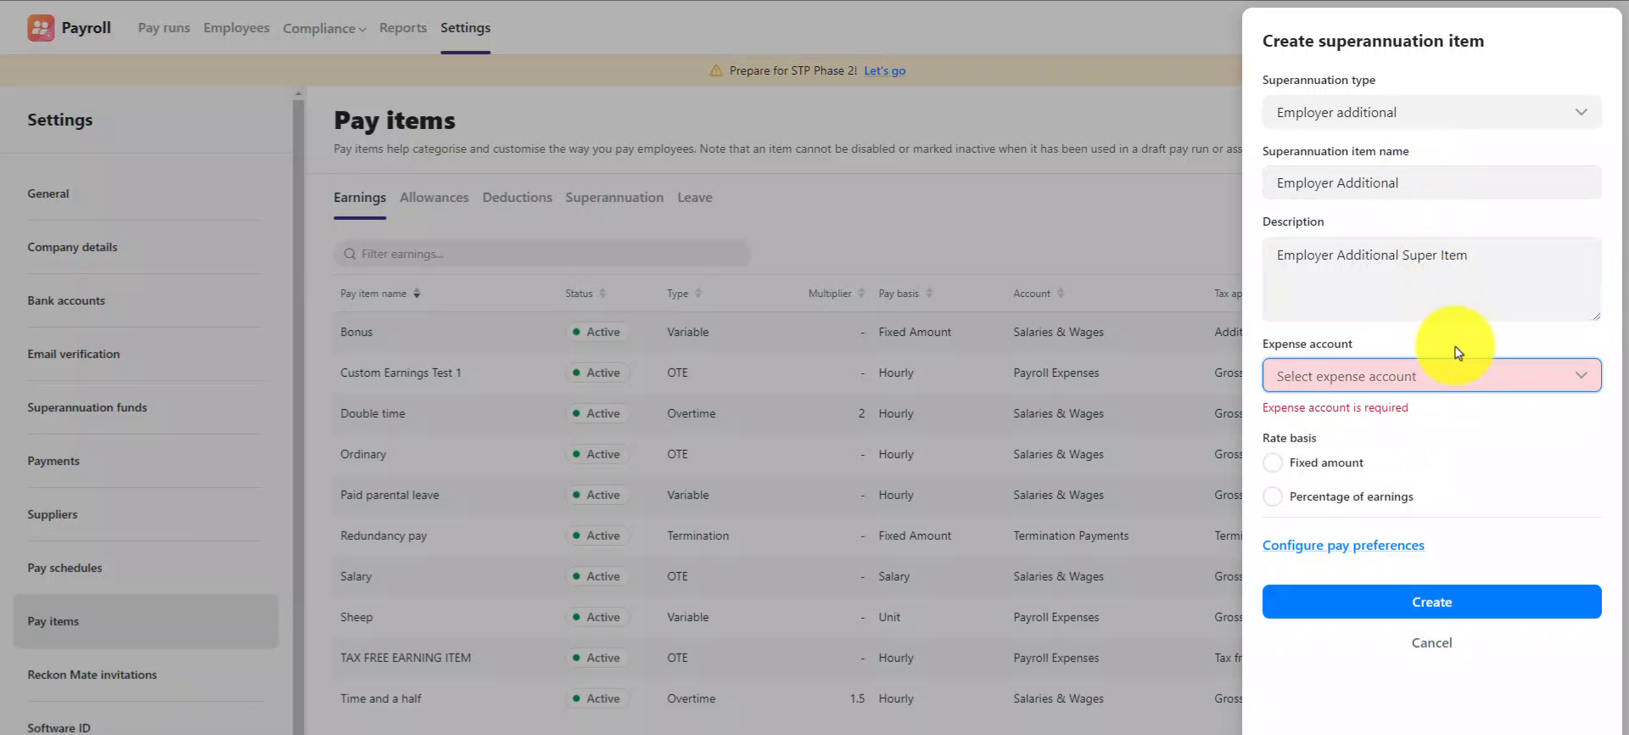
{"action": "left_click", "coordinate": [1430, 375]}
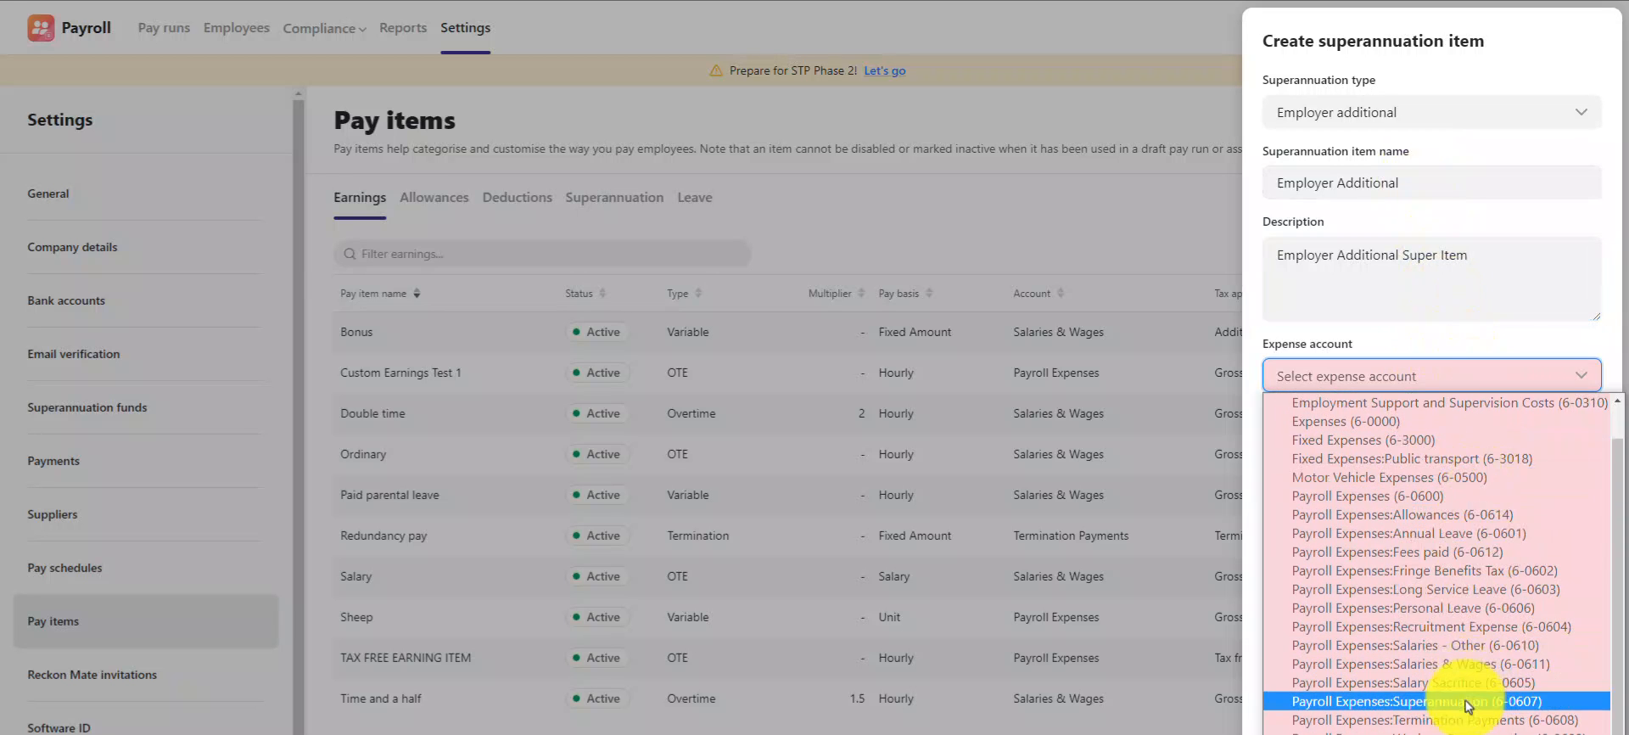
{"action": "left_click", "coordinate": [1461, 701]}
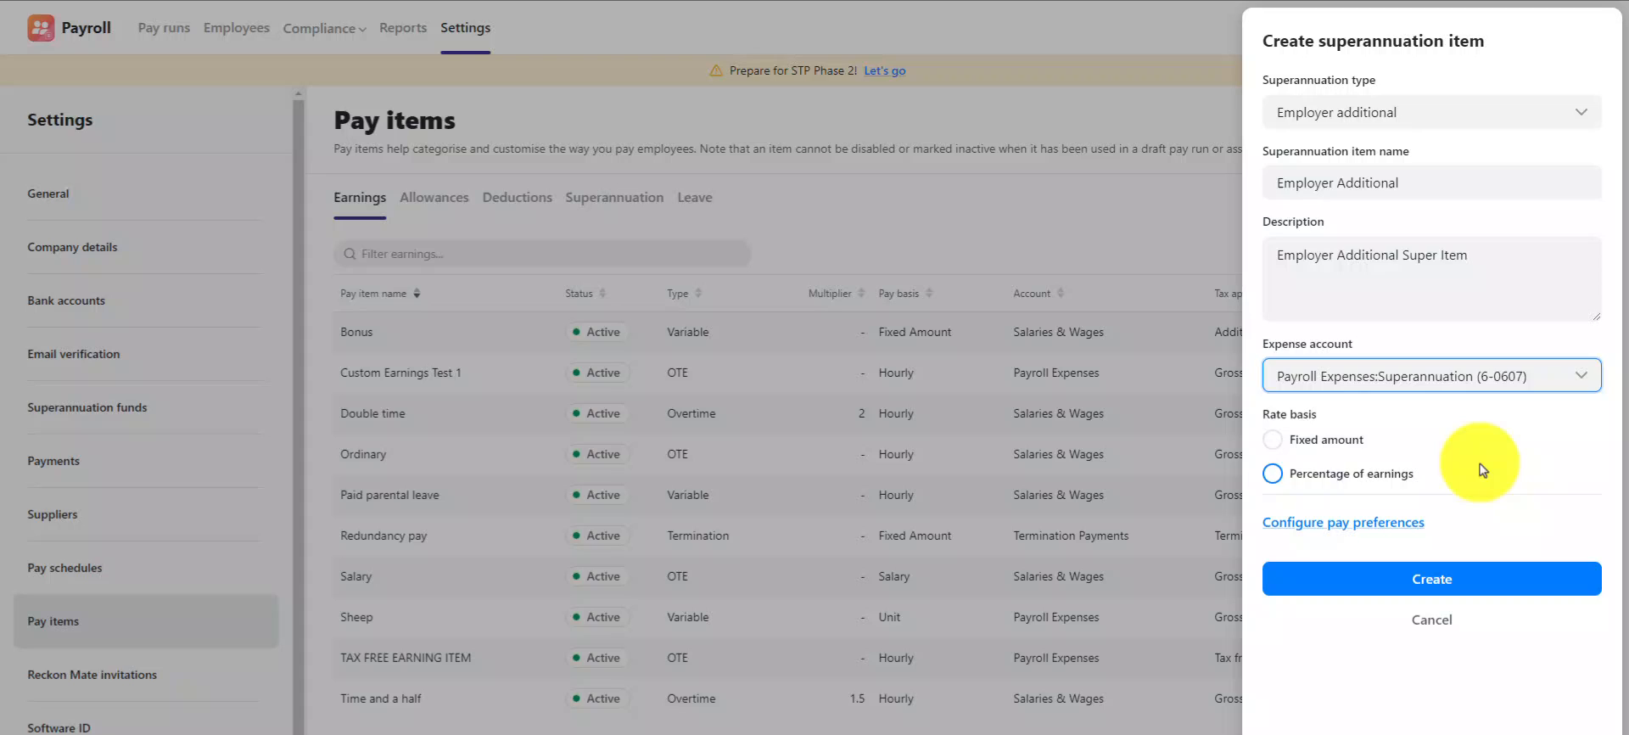
{"action": "left_click", "coordinate": [1270, 438]}
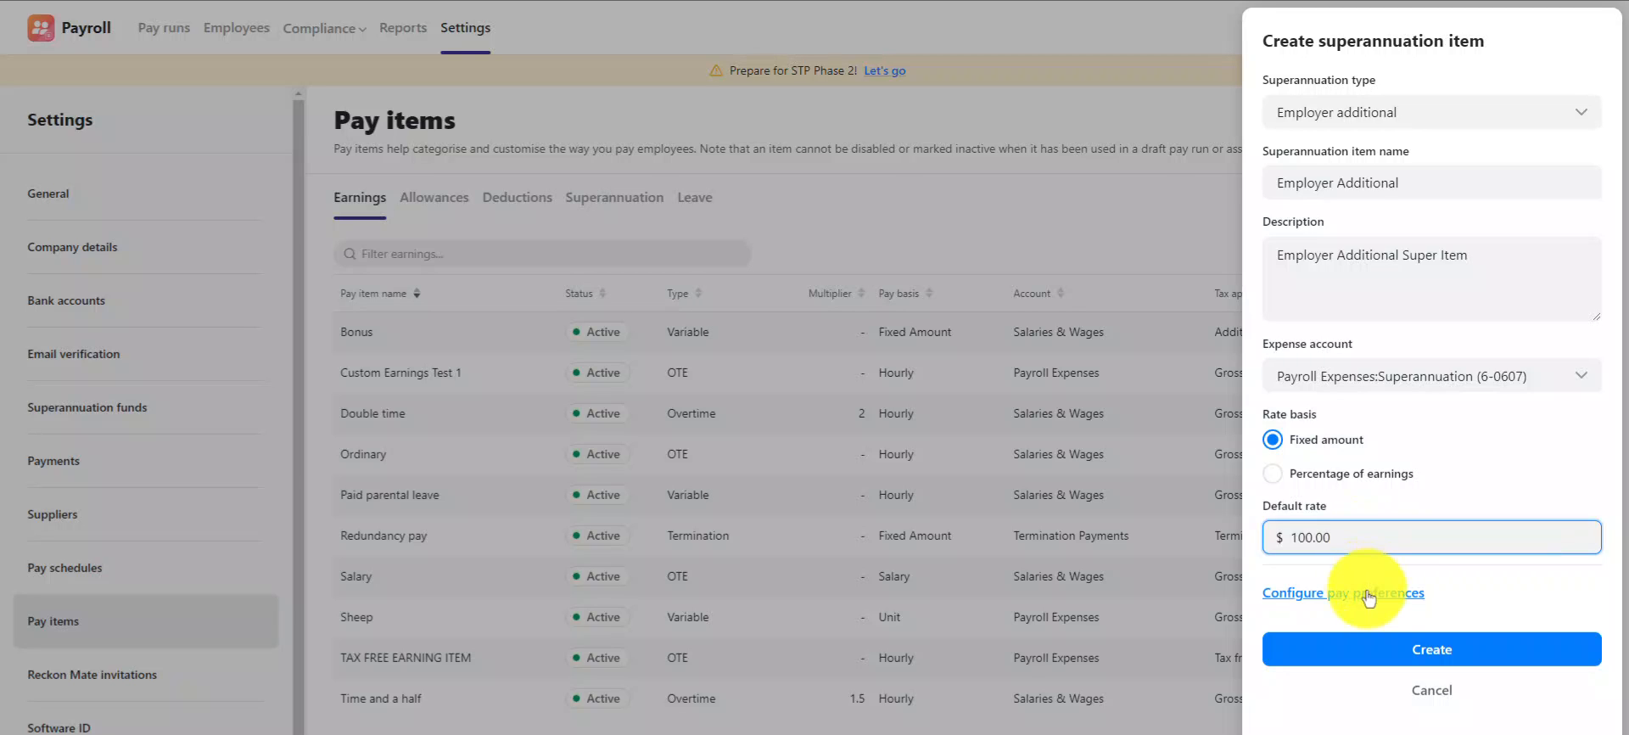
- In pay preferences, include ordinary and double time earnings and create the item
{"action": "left_click", "coordinate": [1342, 592]}
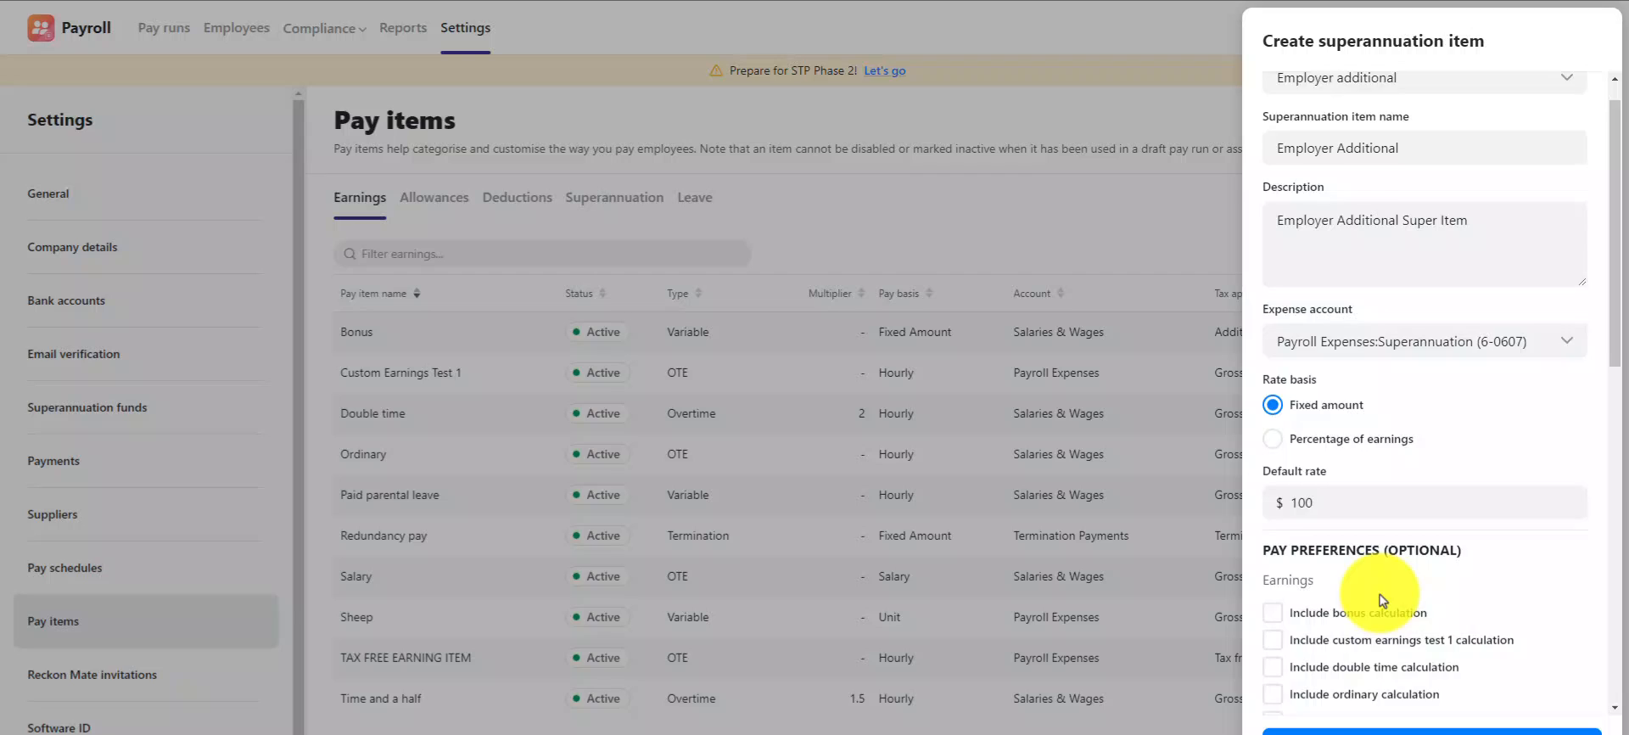
{"action": "scroll", "scroll_direction": "down", "scroll_amount": 3}
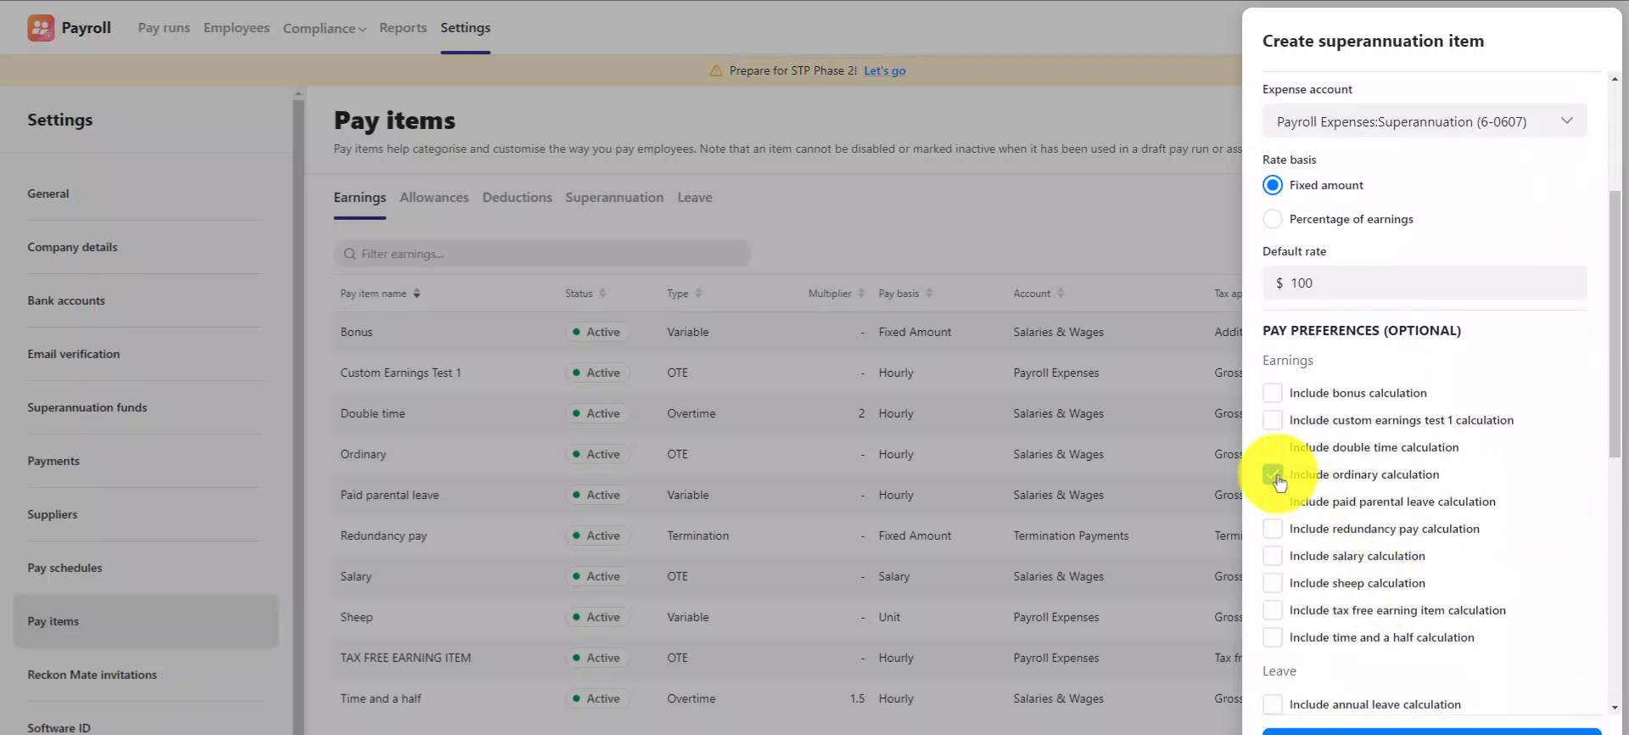
{"action": "left_click", "coordinate": [1270, 473]}
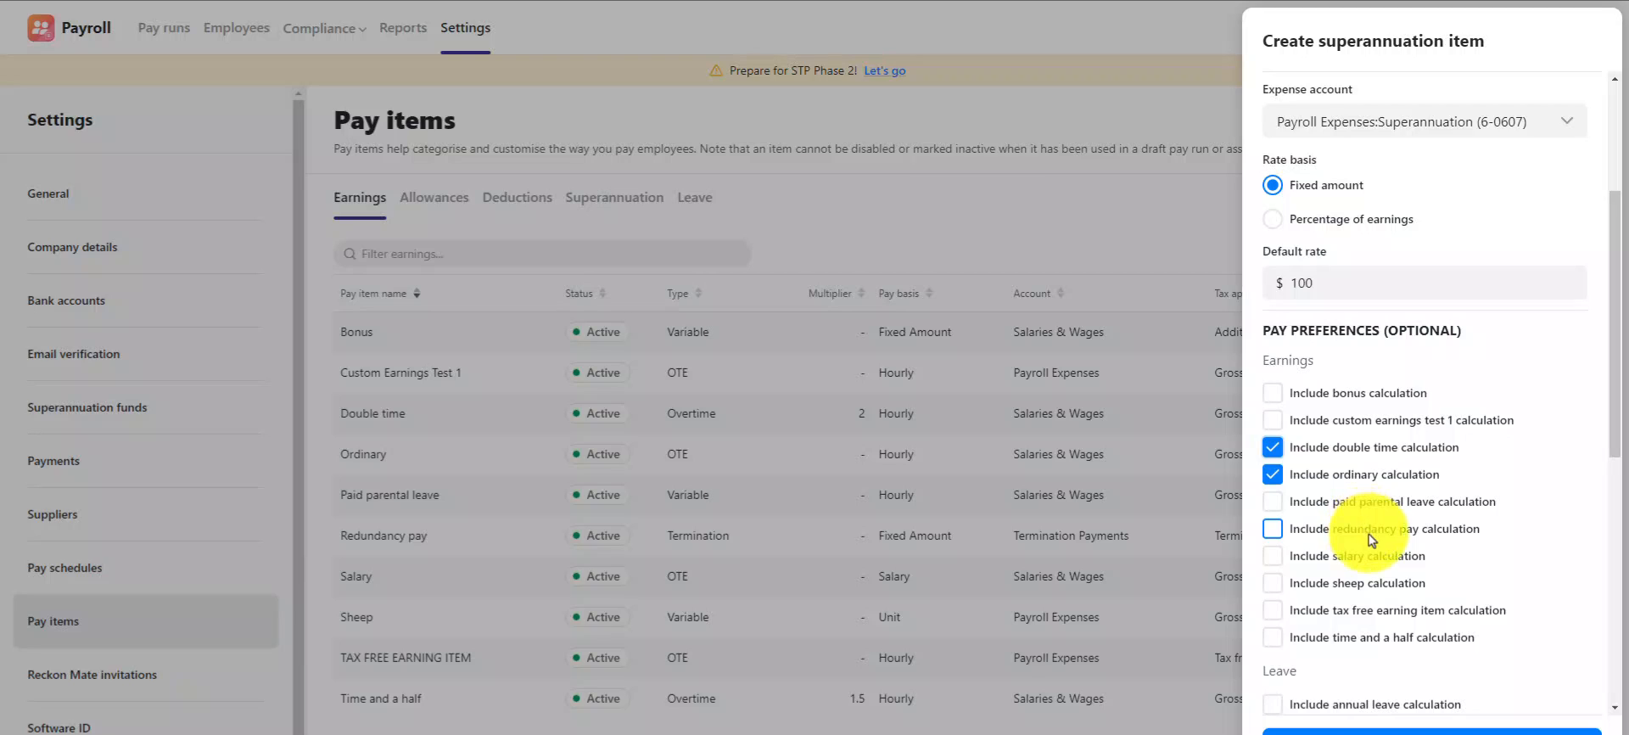
{"action": "mouse_move", "coordinate": [1399, 571]}
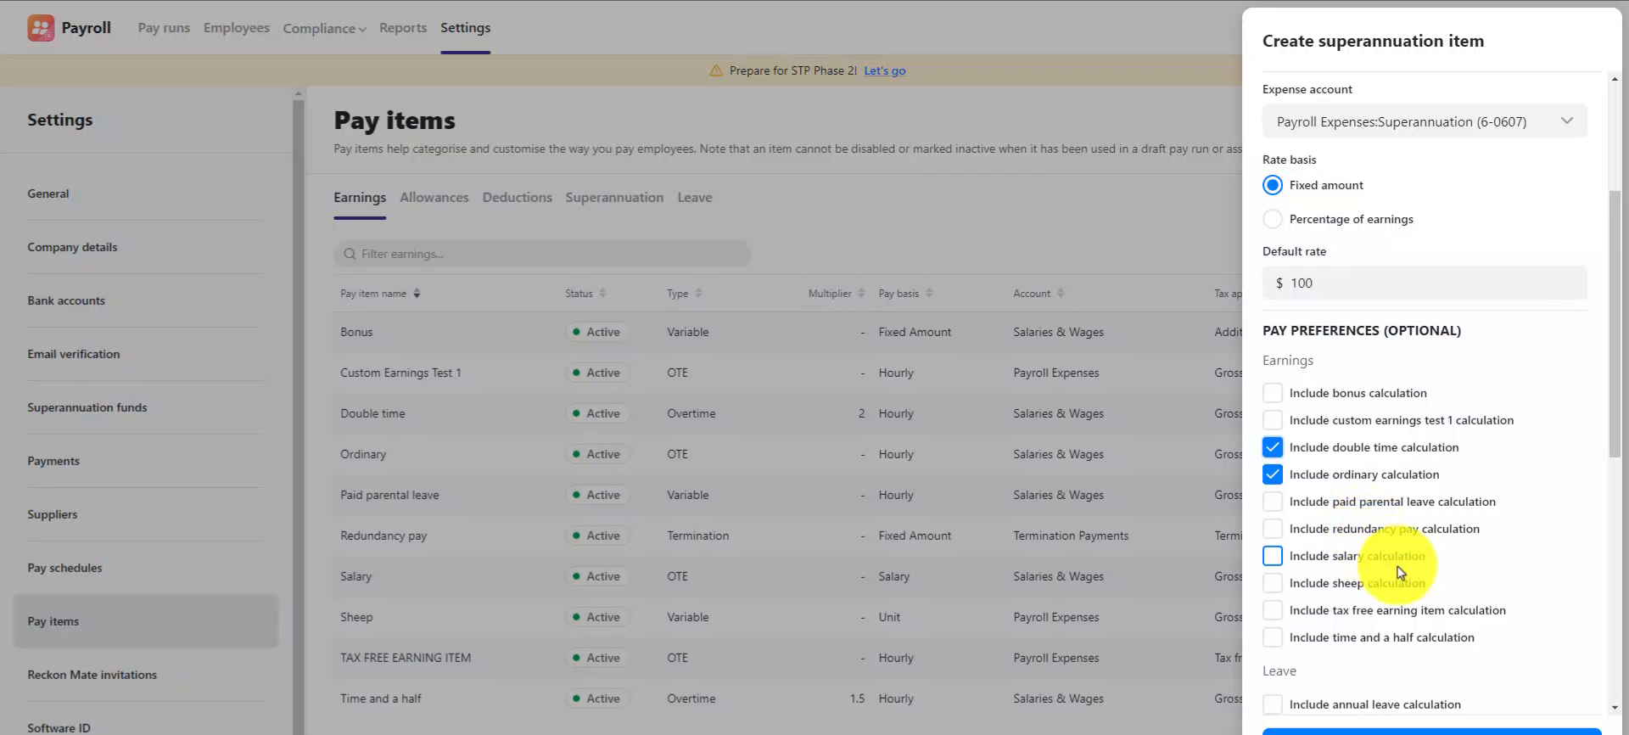
{"action": "mouse_move", "coordinate": [1449, 648]}
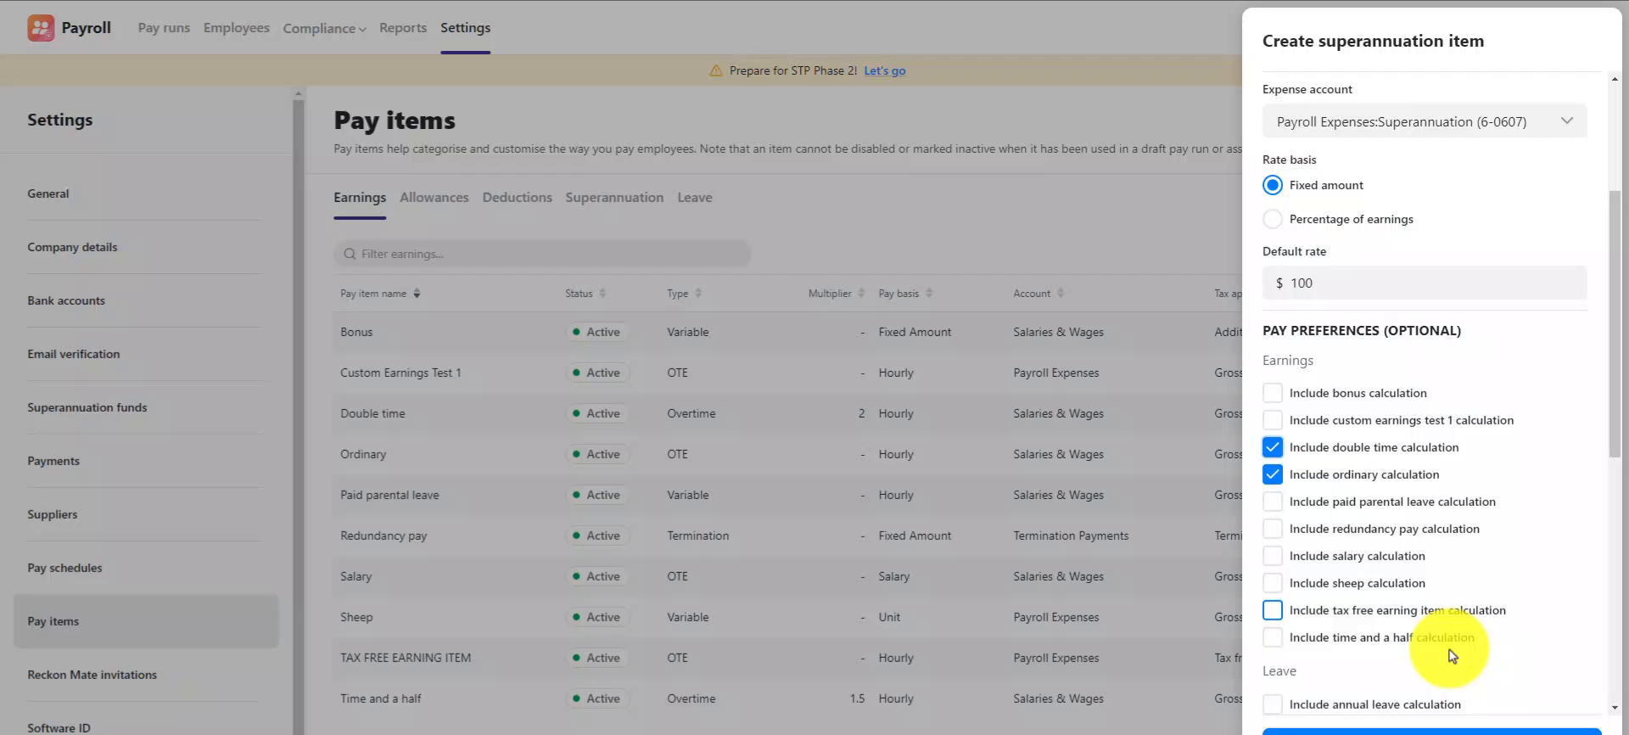
{"action": "mouse_move", "coordinate": [1480, 718]}
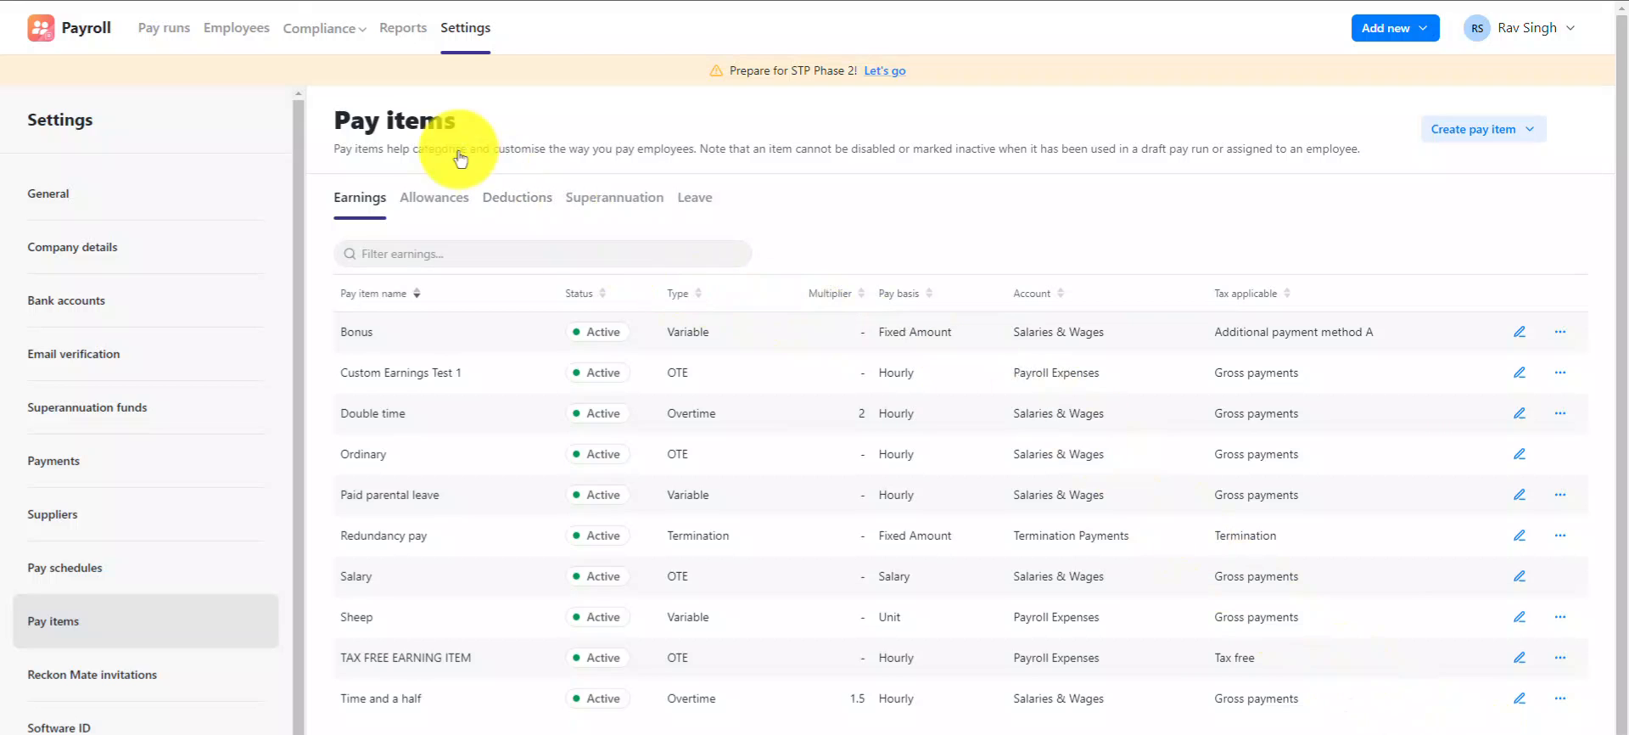
- Bring up Amy Santiago's employee record on its Superannuation details
{"action": "left_click", "coordinate": [236, 27]}
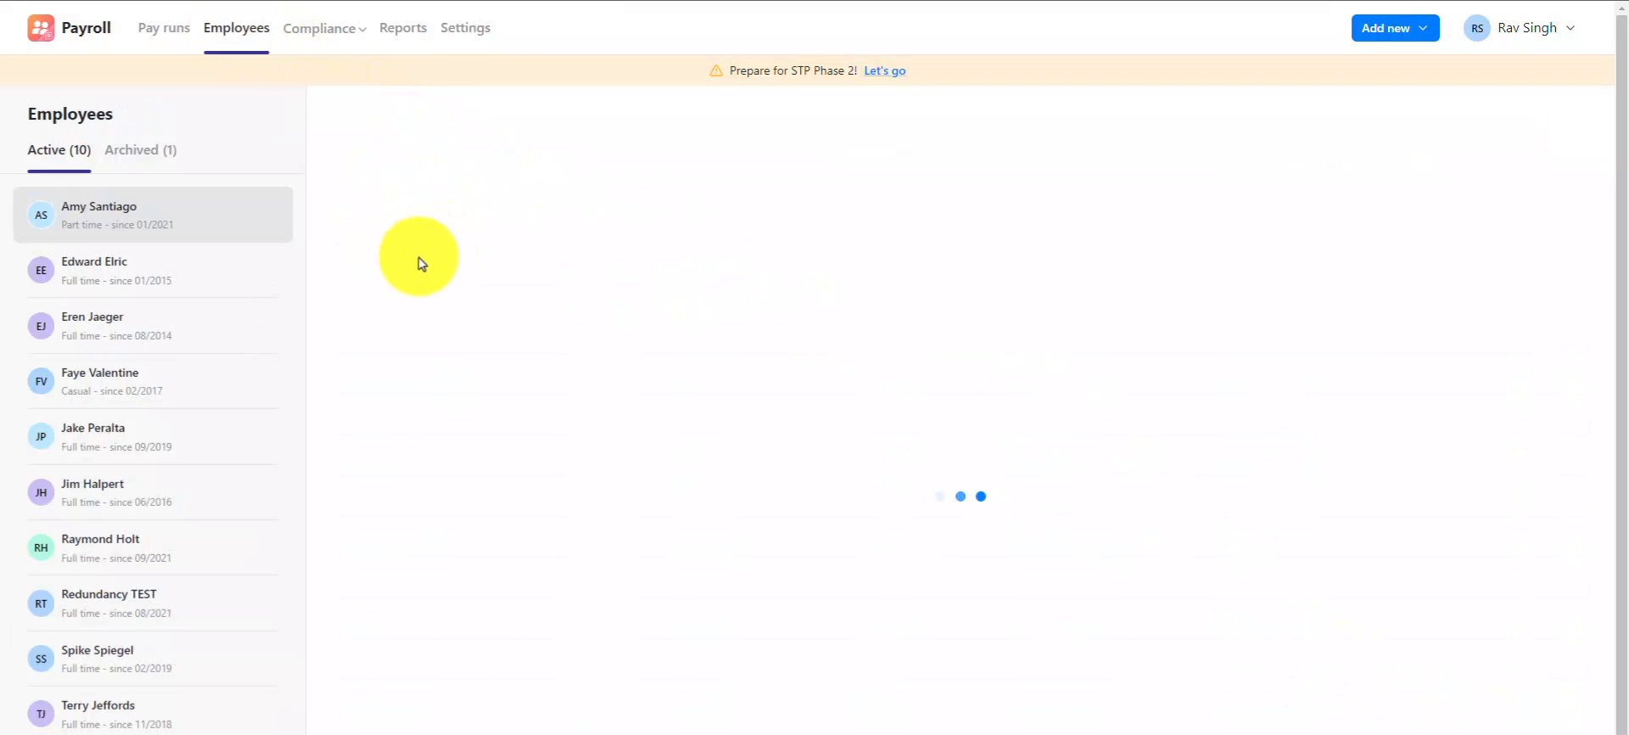
{"action": "left_click", "coordinate": [151, 216]}
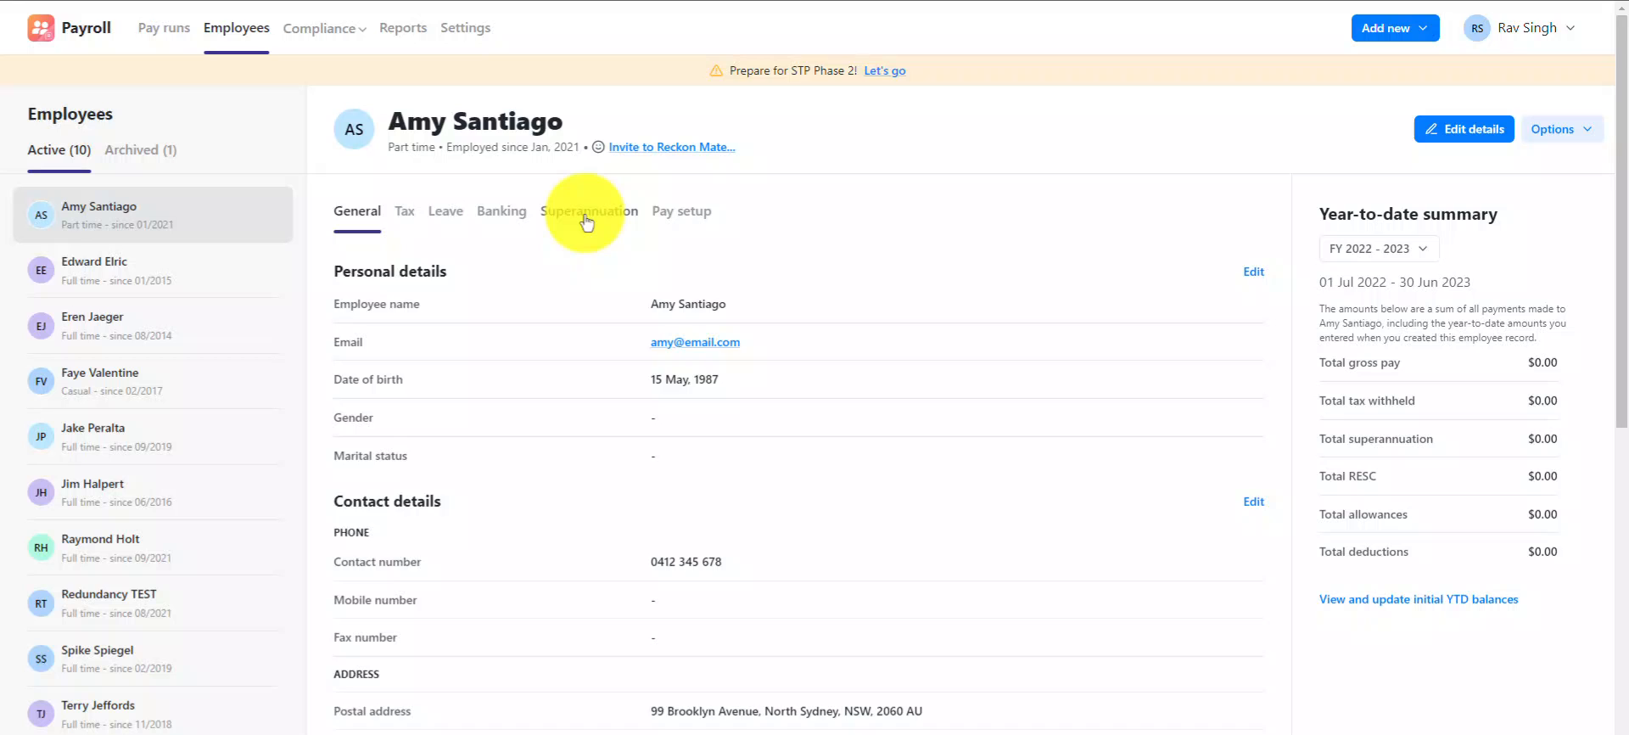
{"action": "left_click", "coordinate": [589, 210]}
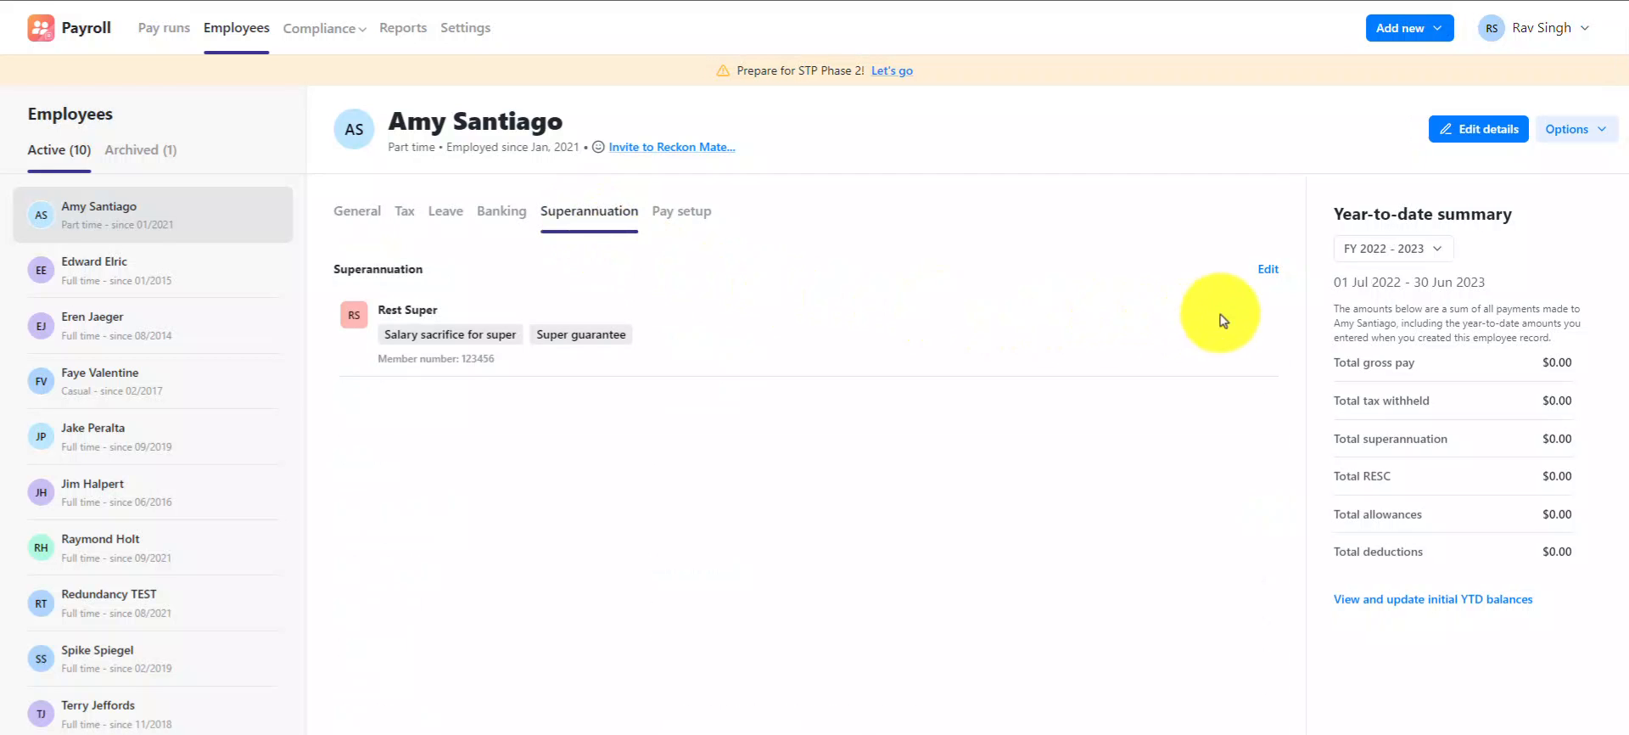
- Add Employer Additional to Amy Santiago's Rest Super fund items and confirm
{"action": "left_click", "coordinate": [1268, 270]}
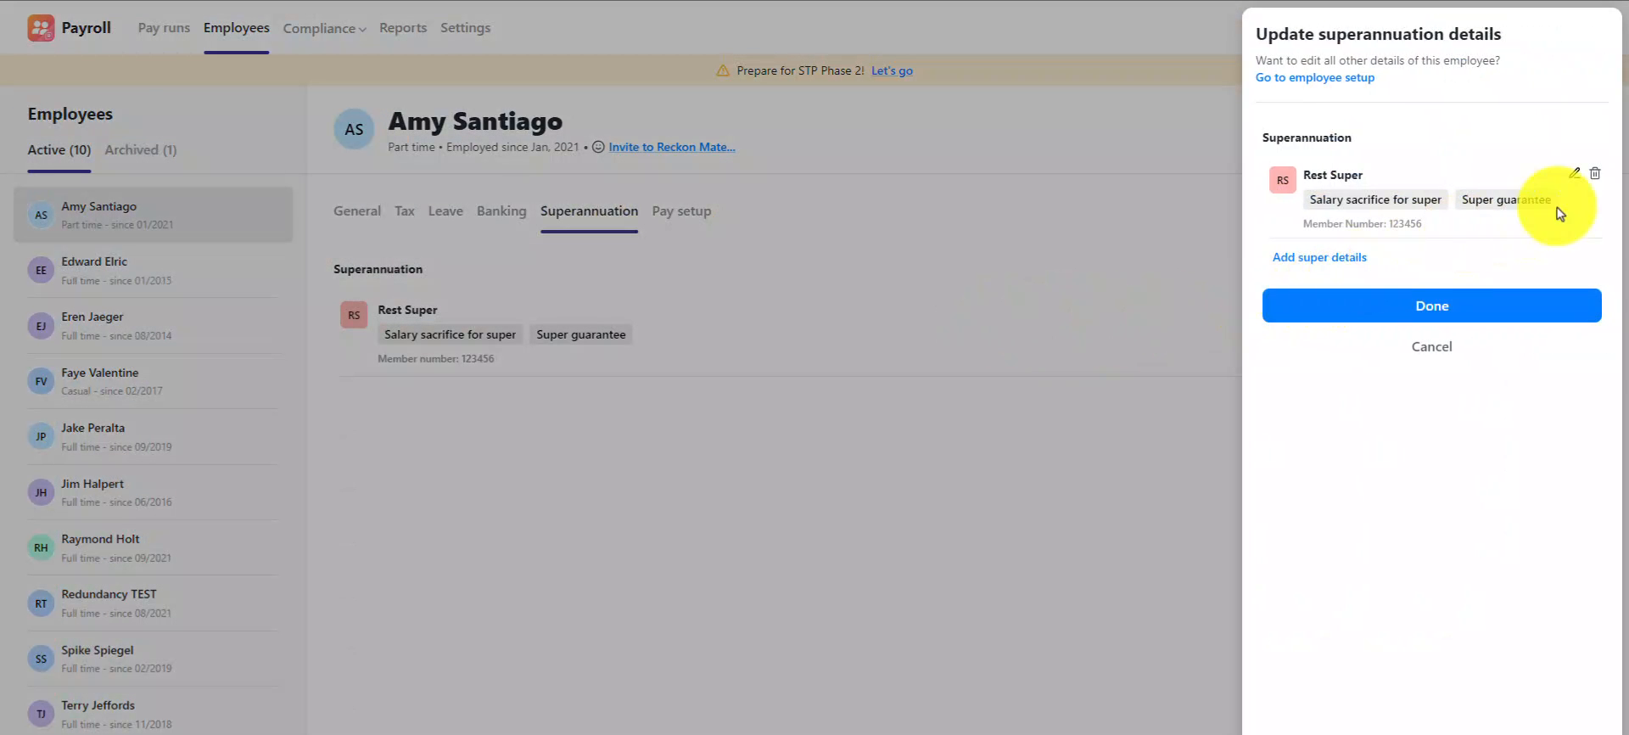
{"action": "left_click", "coordinate": [1576, 173]}
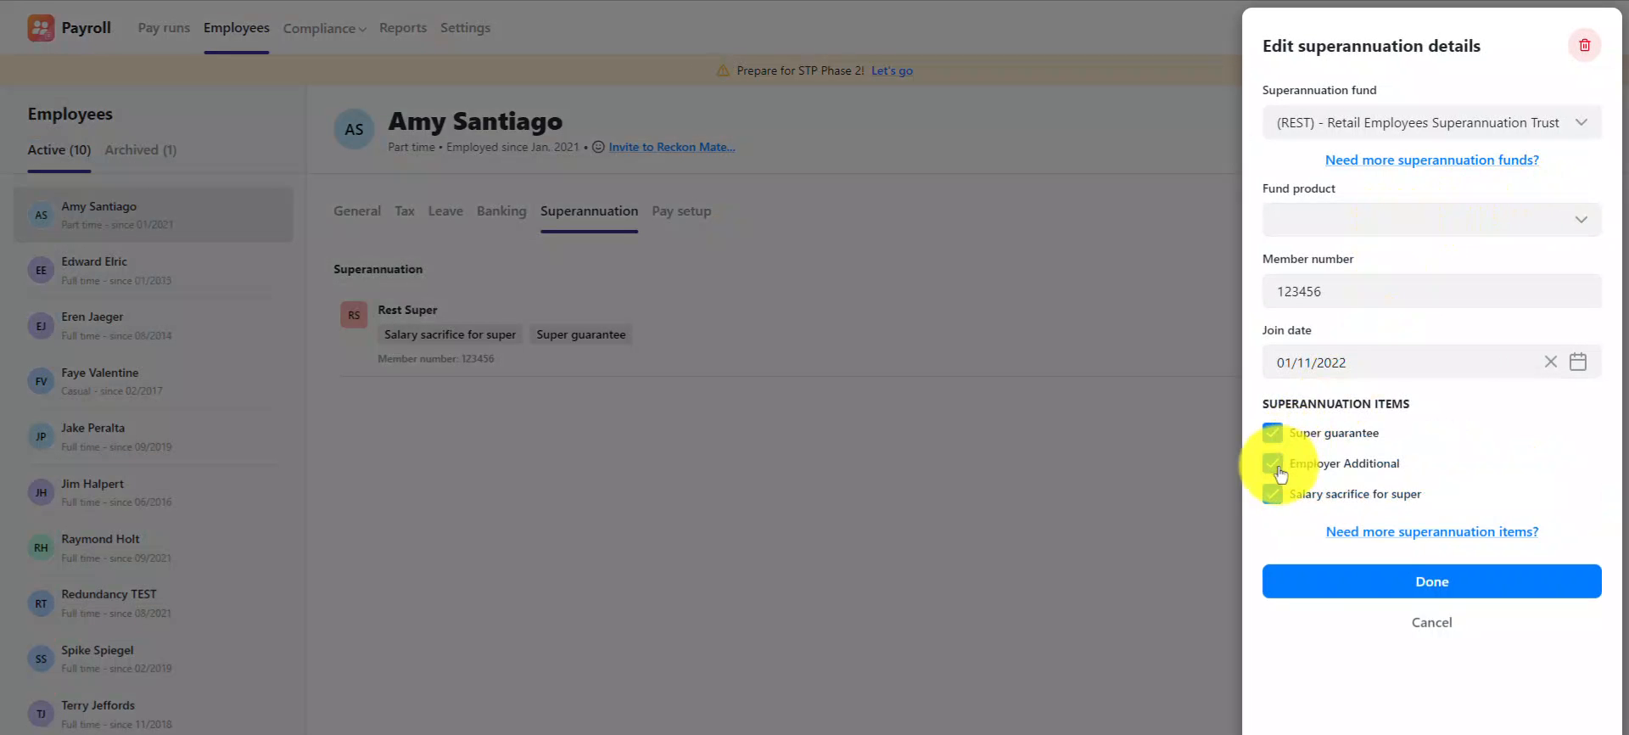
{"action": "left_click", "coordinate": [1430, 581]}
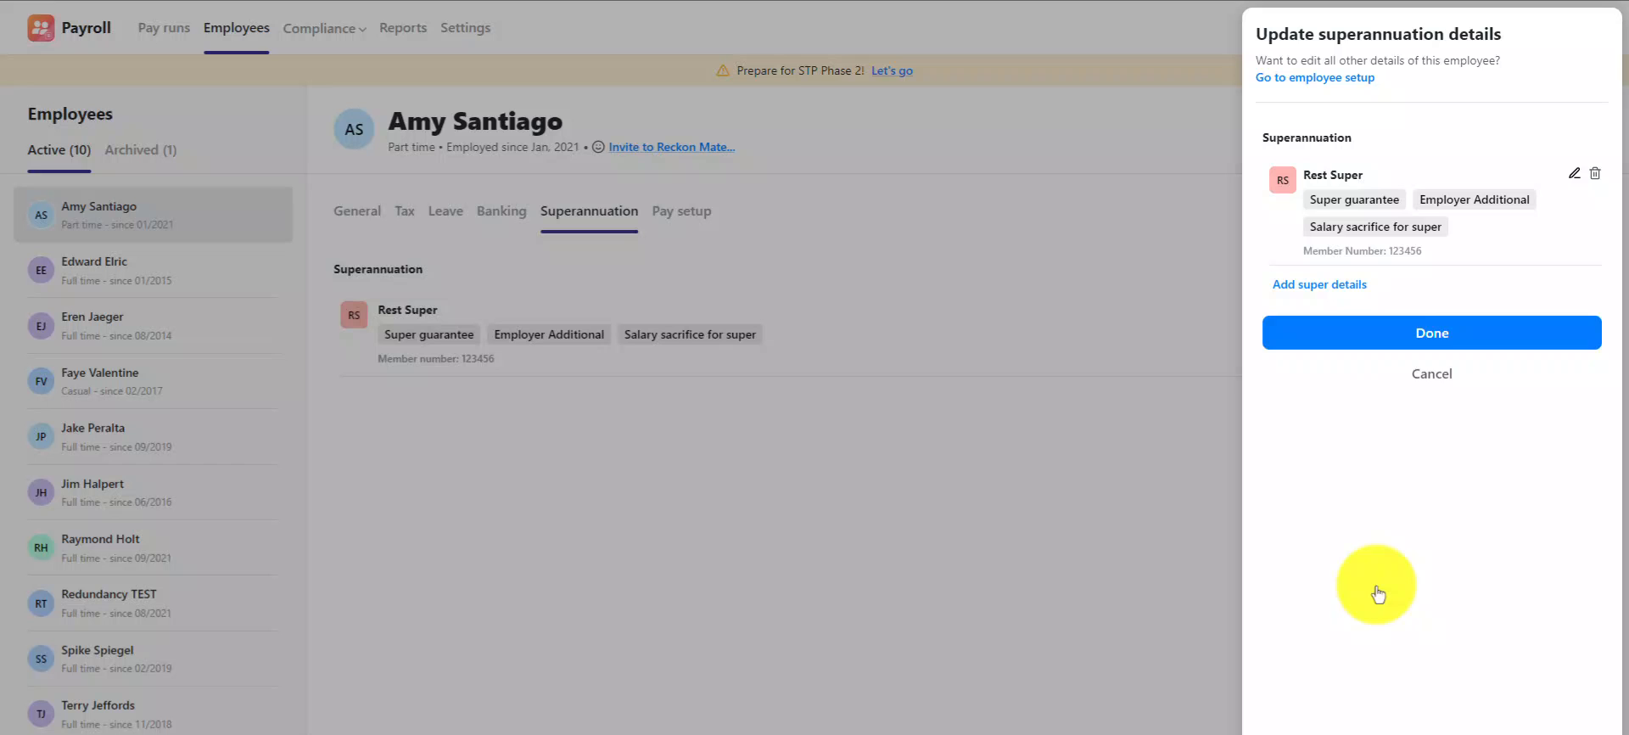
{"action": "left_click", "coordinate": [1431, 333]}
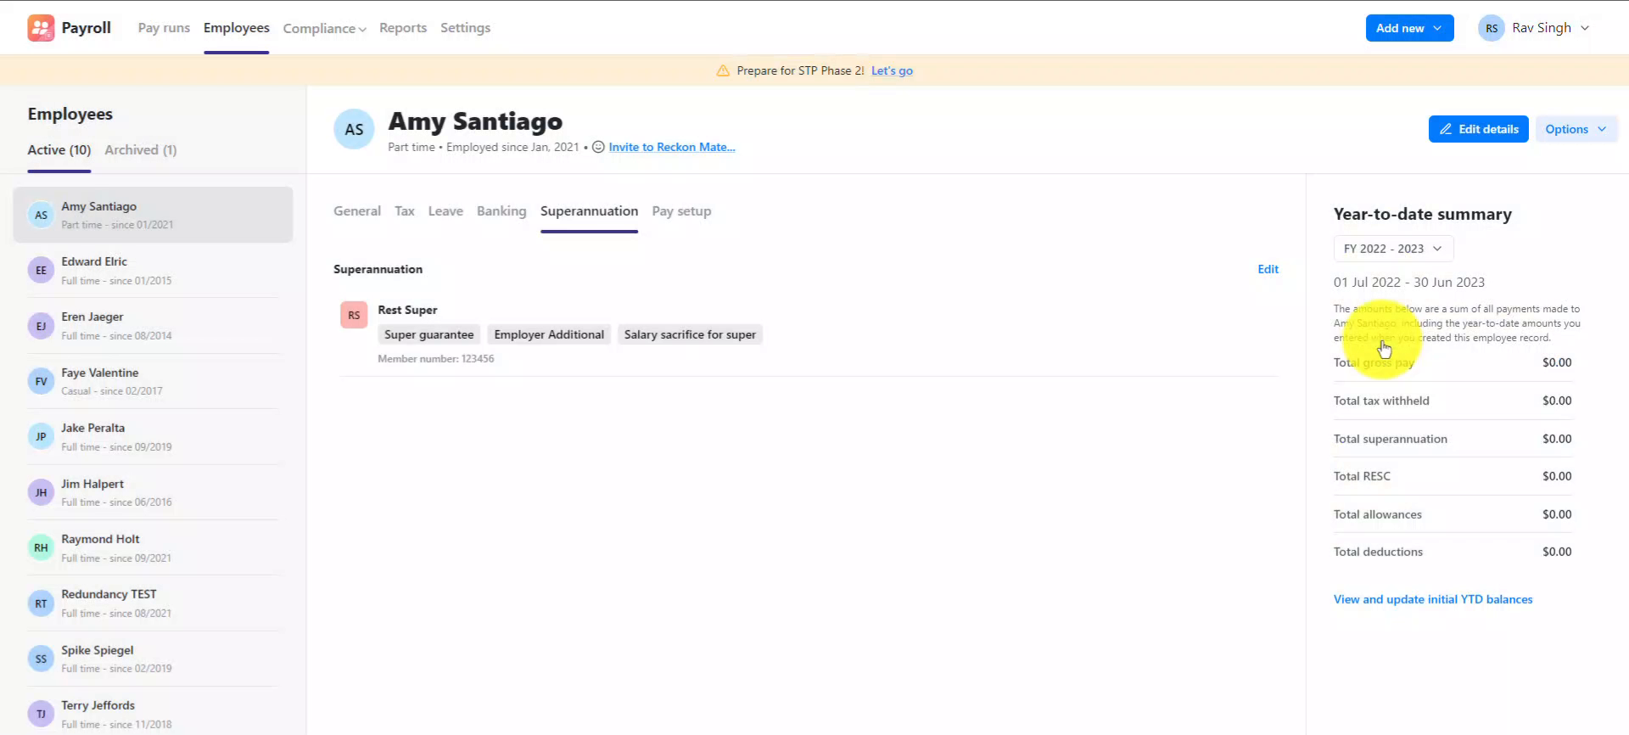
{"action": "mouse_move", "coordinate": [931, 350]}
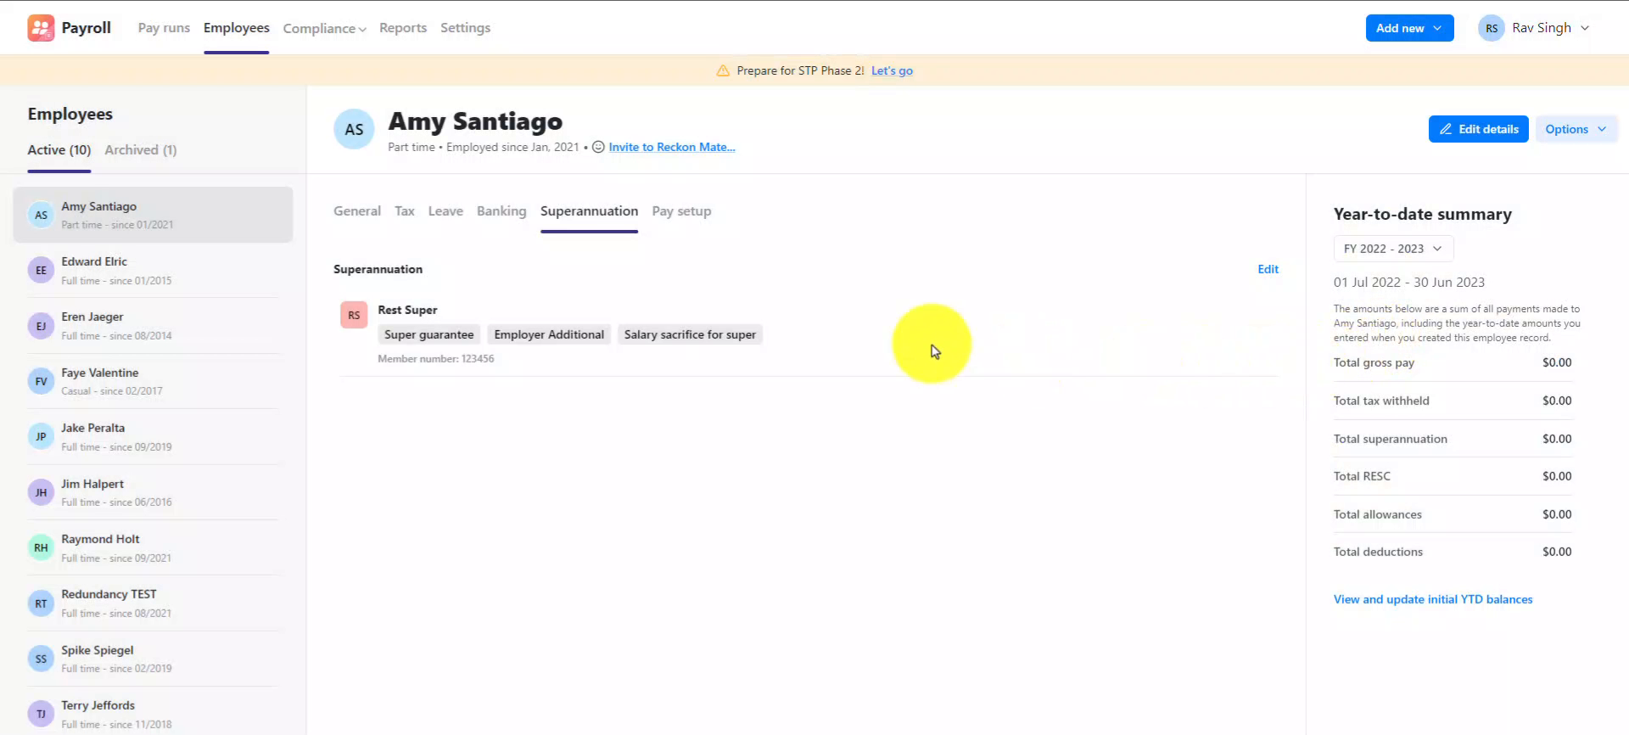
{"action": "mouse_move", "coordinate": [727, 298]}
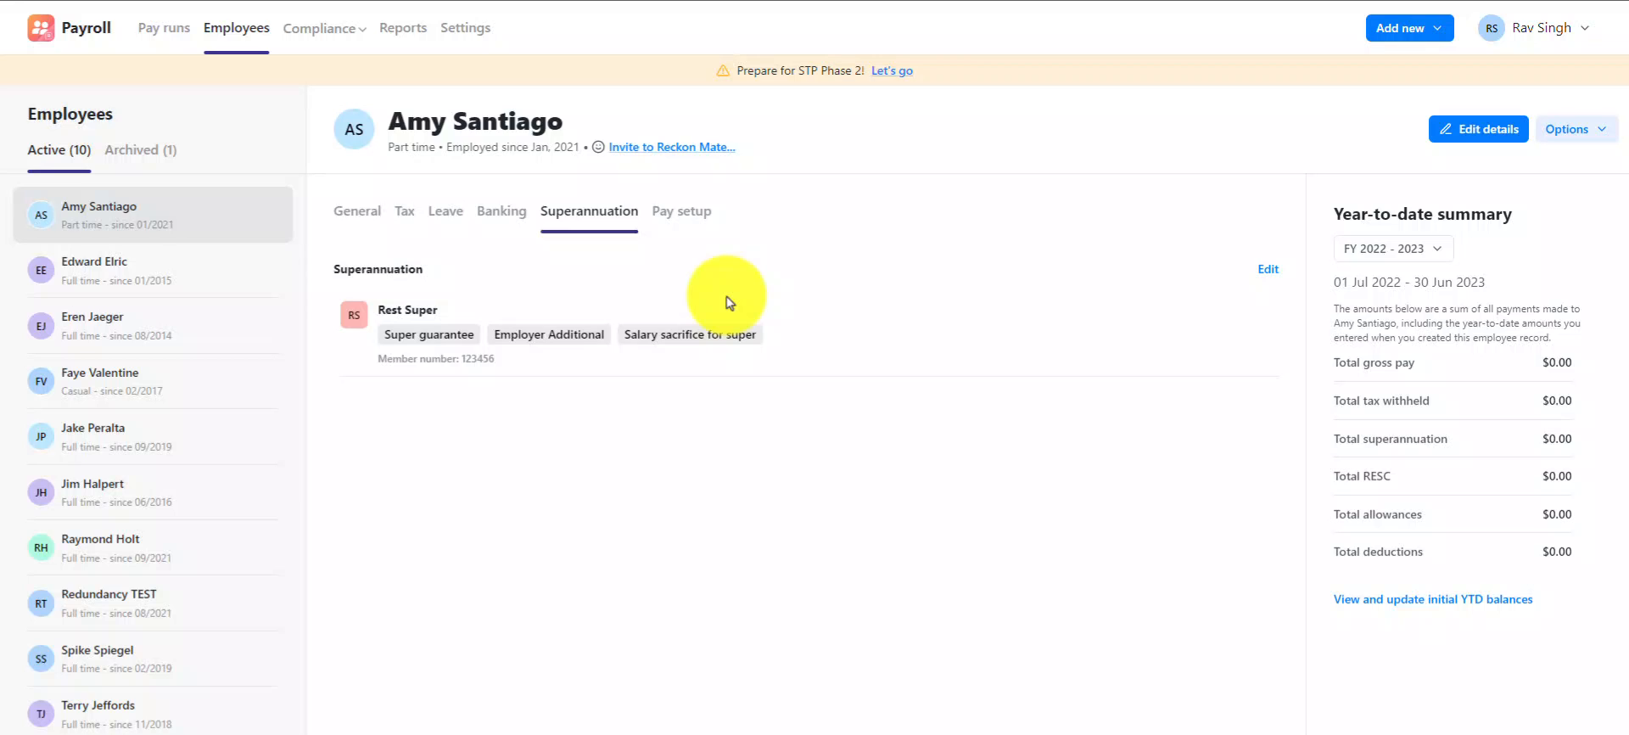
{"action": "mouse_move", "coordinate": [706, 289]}
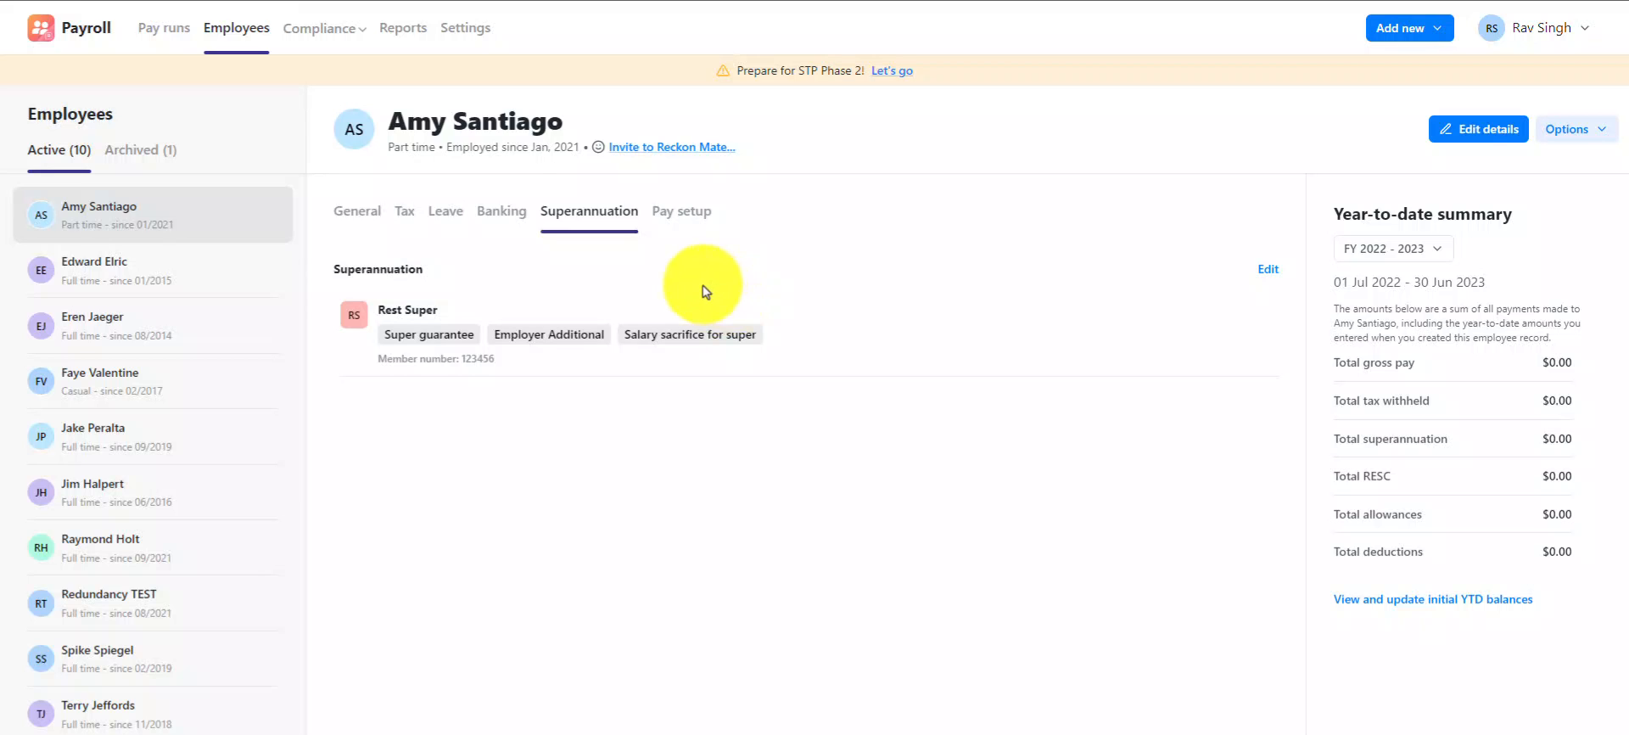
{"action": "mouse_move", "coordinate": [704, 292]}
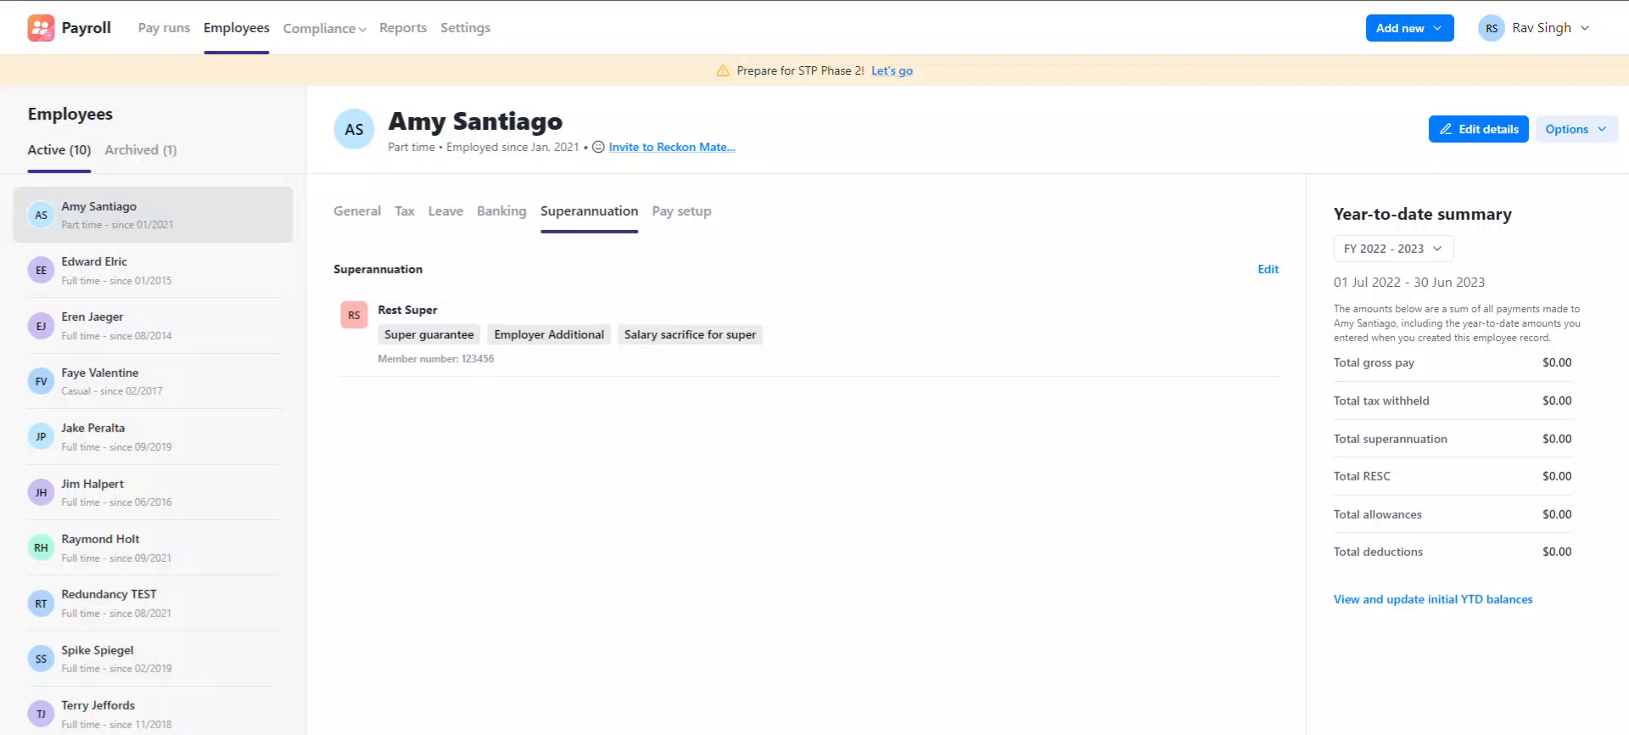